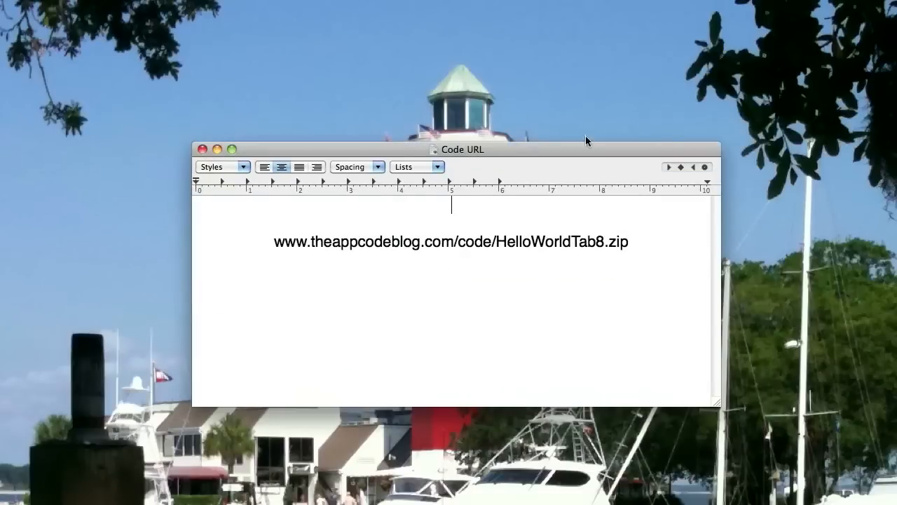
Open the HelloWorldTab project from Recent Projects and build and run it in the Simulator.
left_click_drag(459, 148, 460, 136)
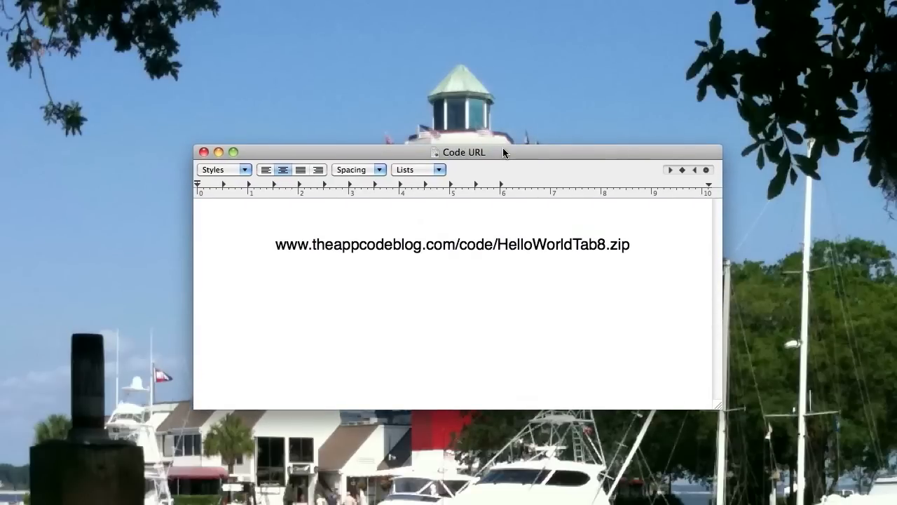
mouse_move(510, 152)
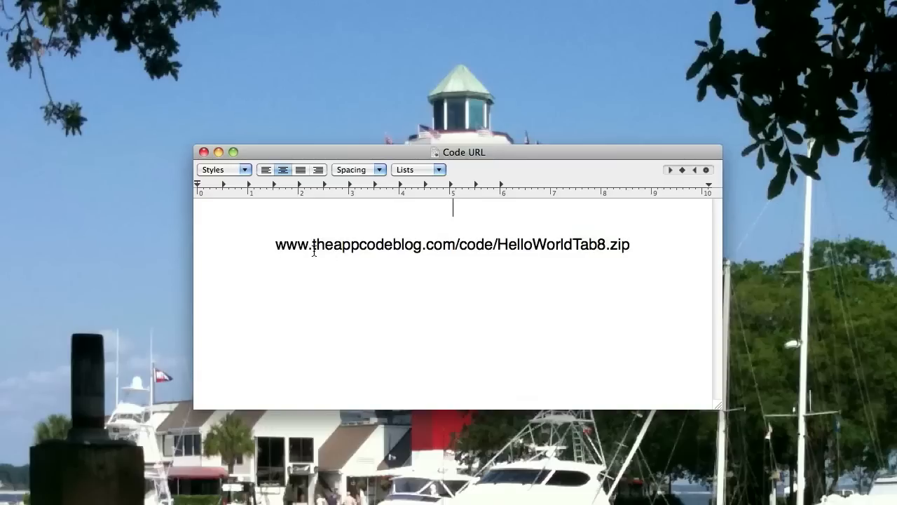
mouse_move(436, 256)
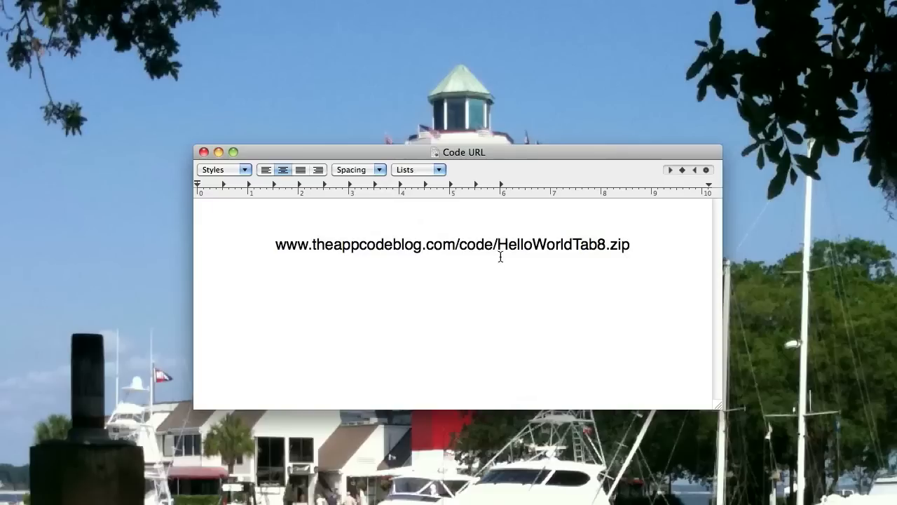
mouse_move(607, 253)
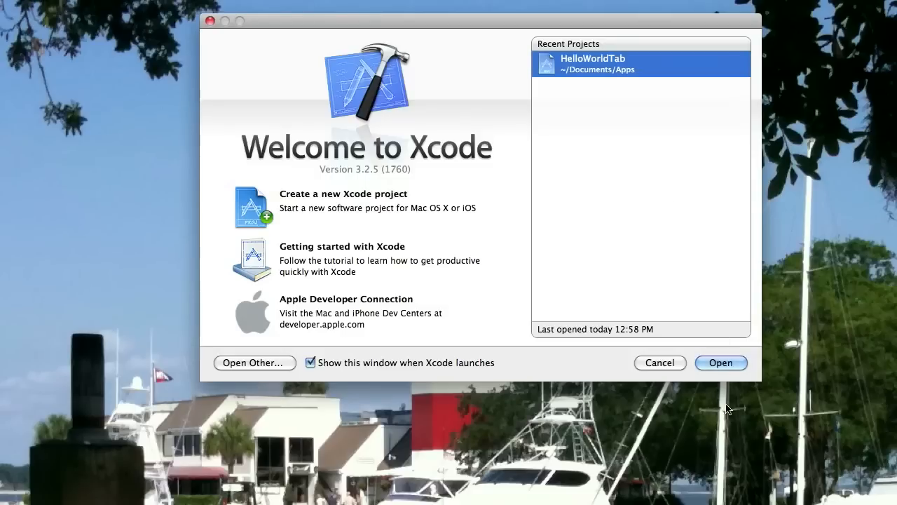
left_click(721, 362)
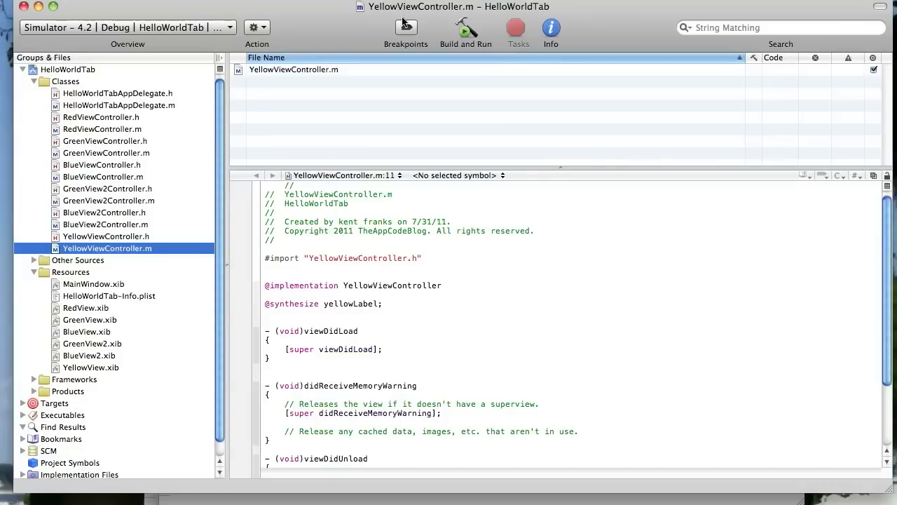
left_click(465, 27)
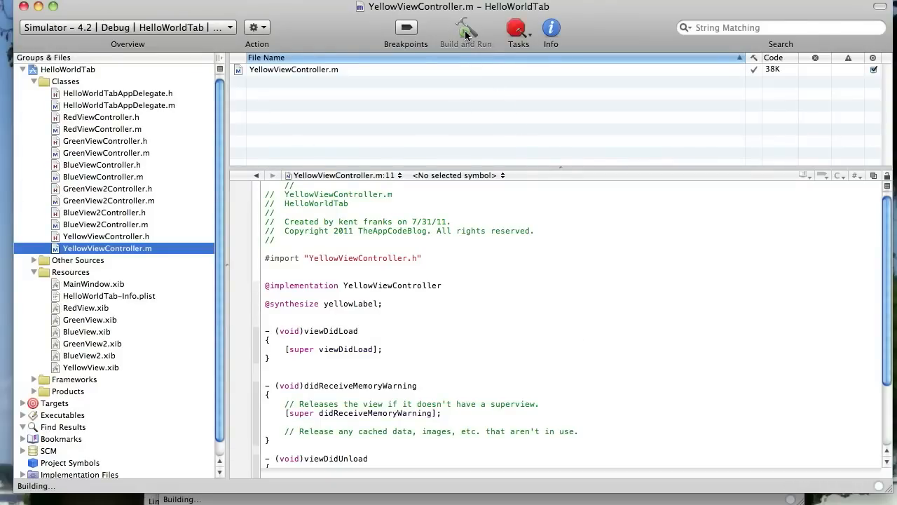
left_click(465, 28)
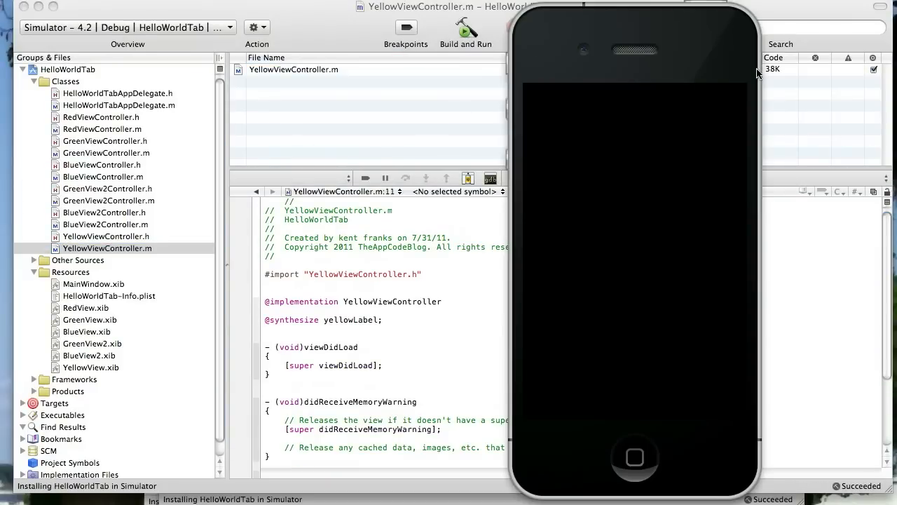
left_click(465, 30)
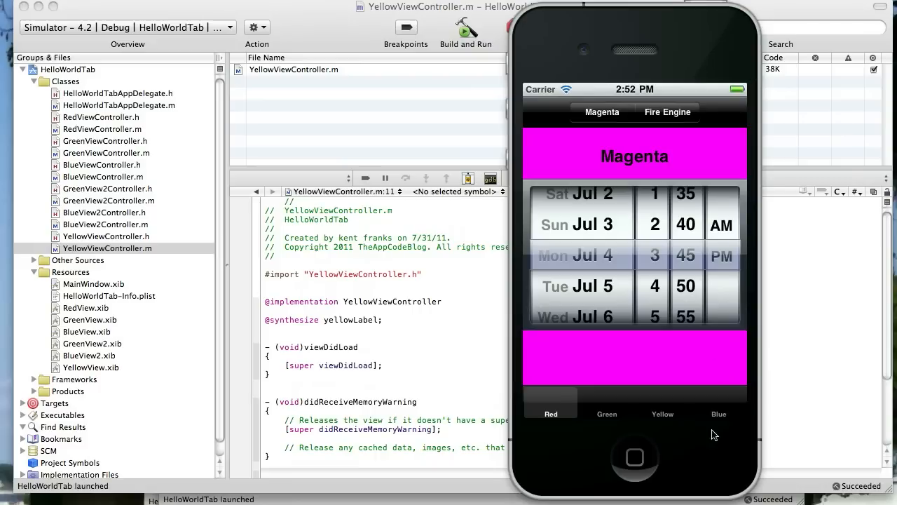
Try the Yellow and Green tabs, enter text, visit Green2 and back, then recheck Yellow.
left_click(661, 414)
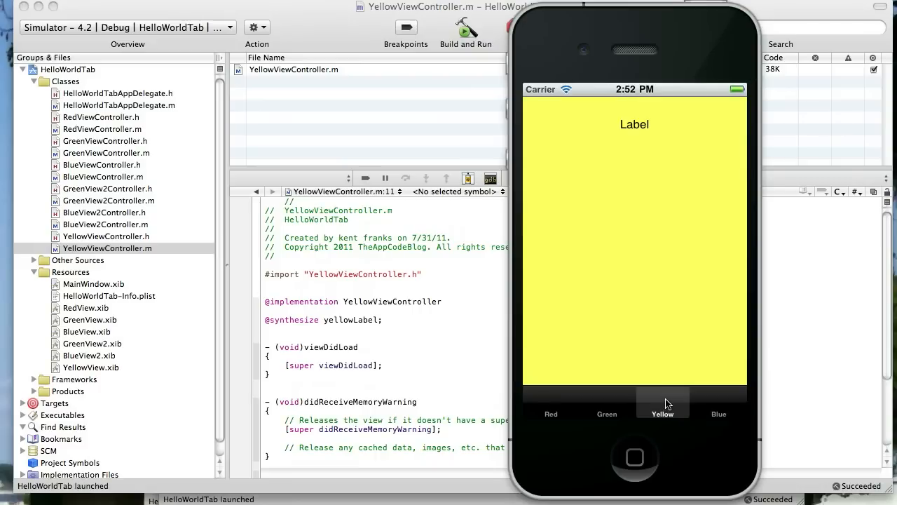
mouse_move(645, 149)
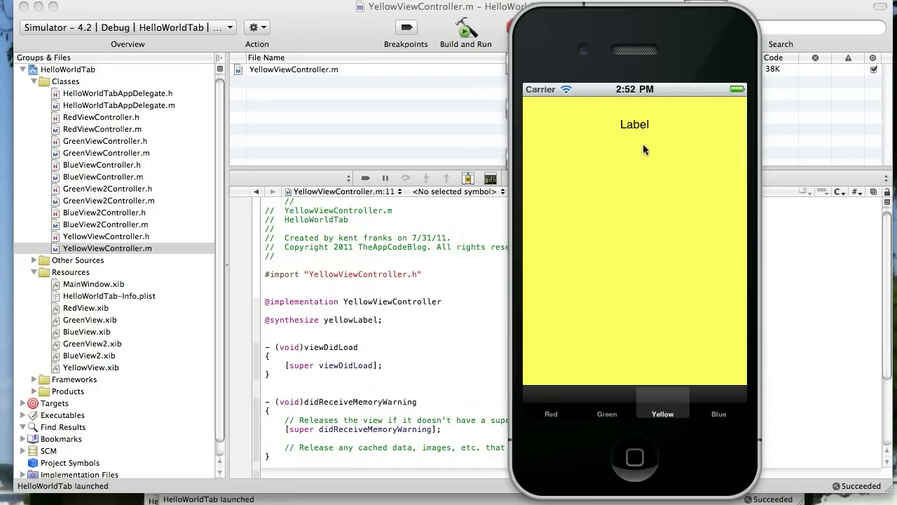
mouse_move(634, 158)
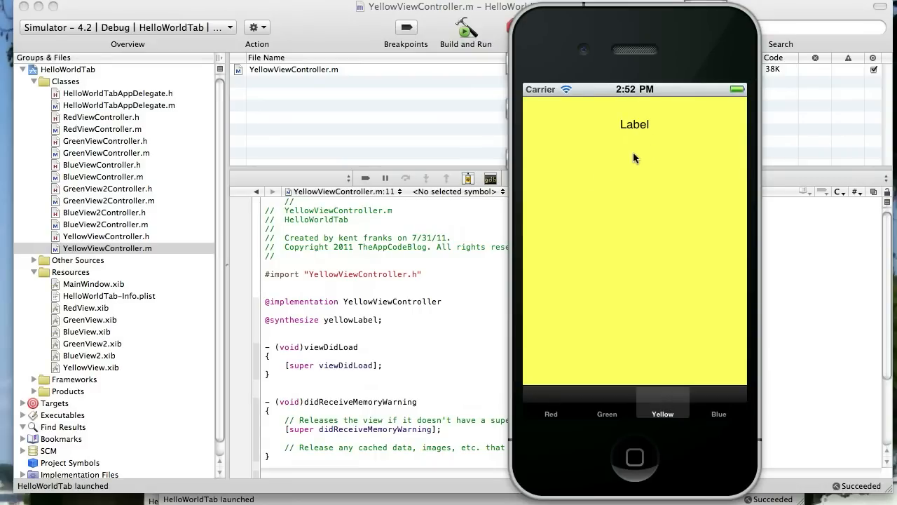
left_click(606, 402)
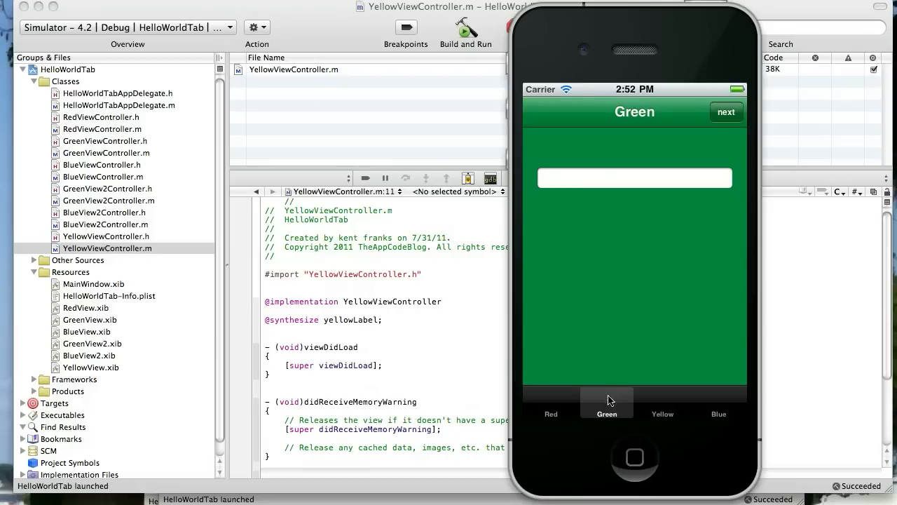
left_click(633, 177)
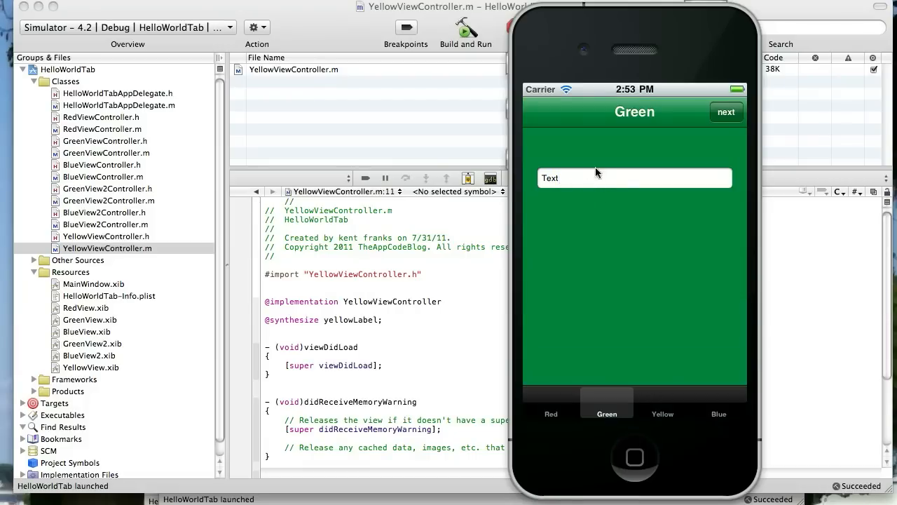
left_click(725, 112)
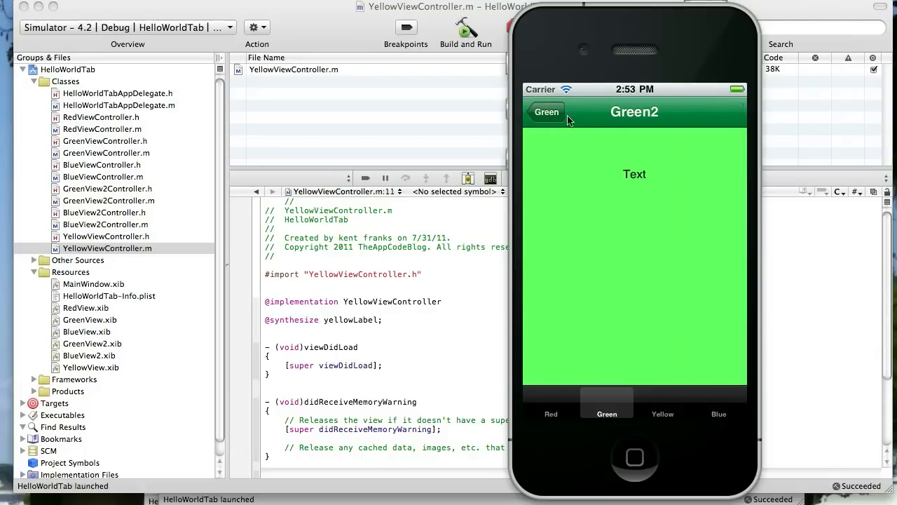
left_click(546, 112)
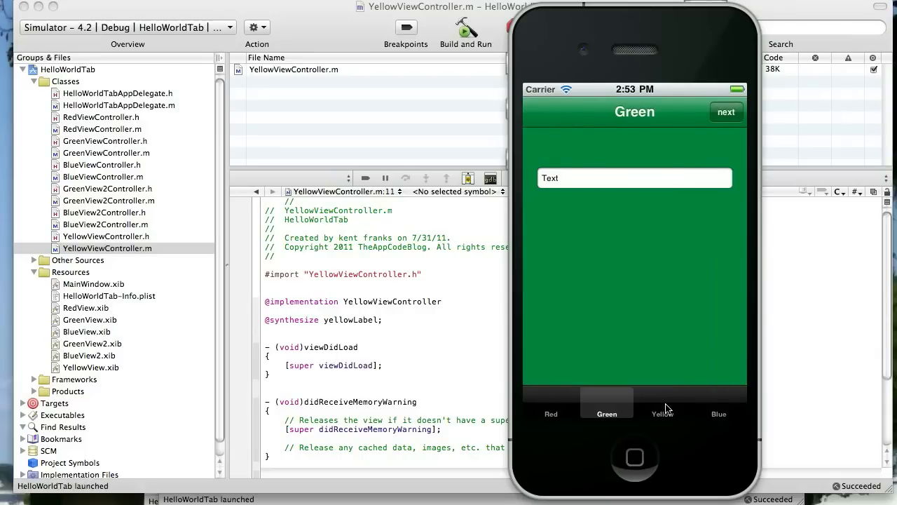
left_click(661, 403)
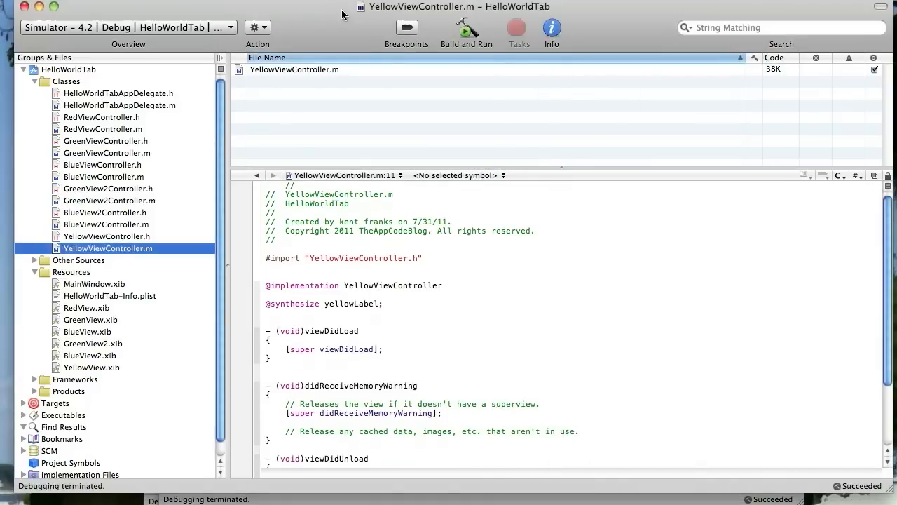
mouse_move(70, 92)
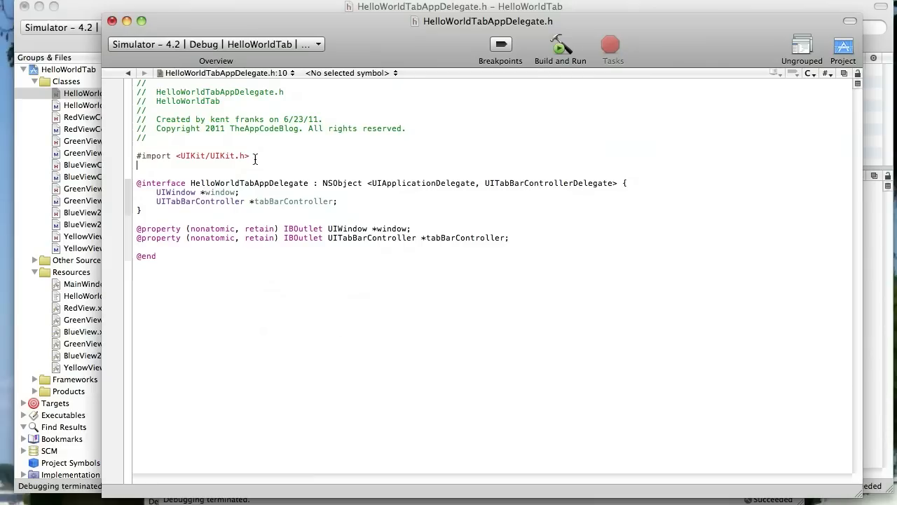
Import GreenViewController.h and YellowViewController.h into HelloWorldTabAppDelegate.h.
type("#import")
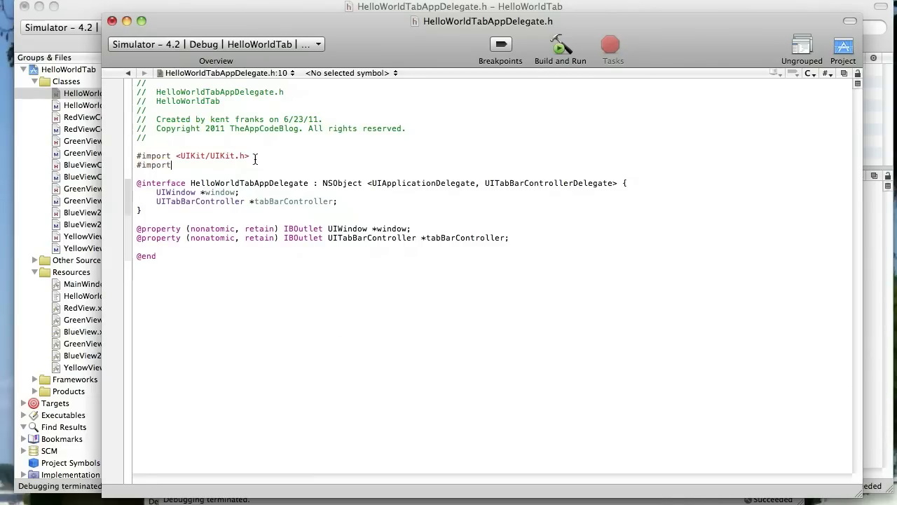
type("\"GreenViewController.h")
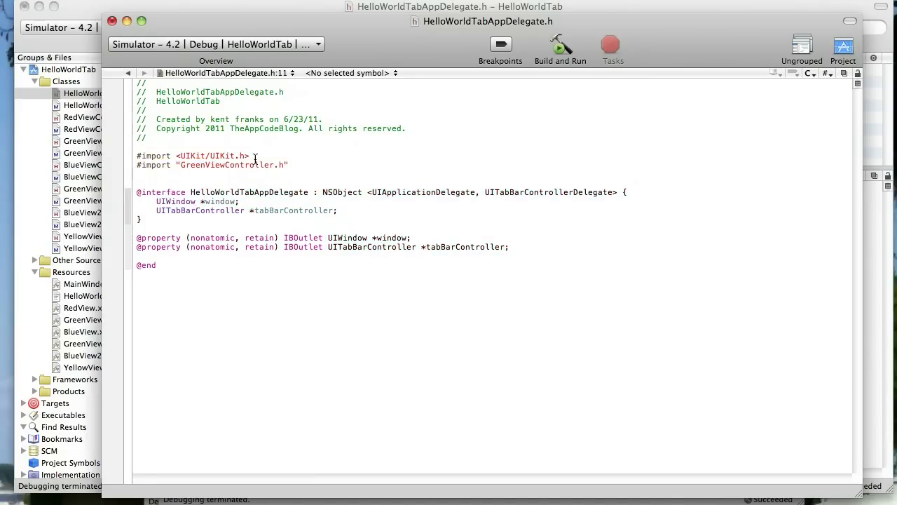
type("#import \"YellowViewController.h\"")
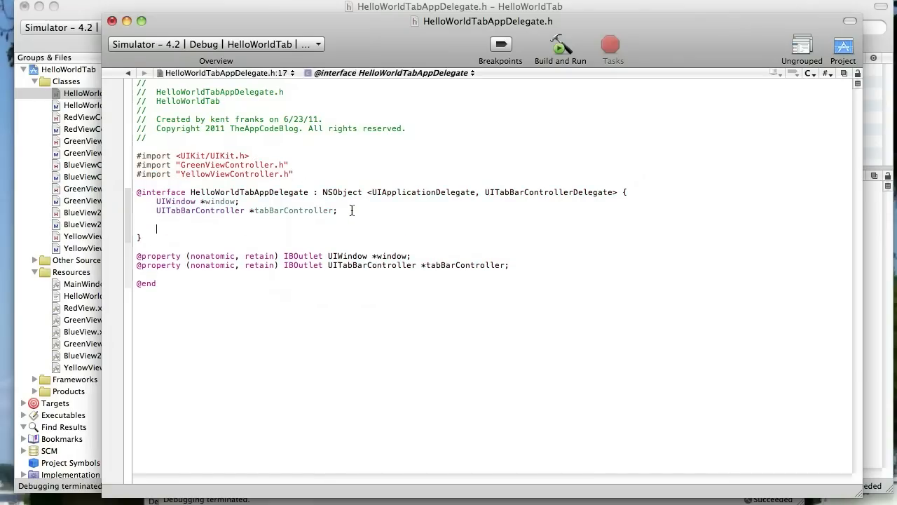
Declare GreenViewController *greenViewController and YellowViewController *yellowViewController instance variables.
type("GreenViewController")
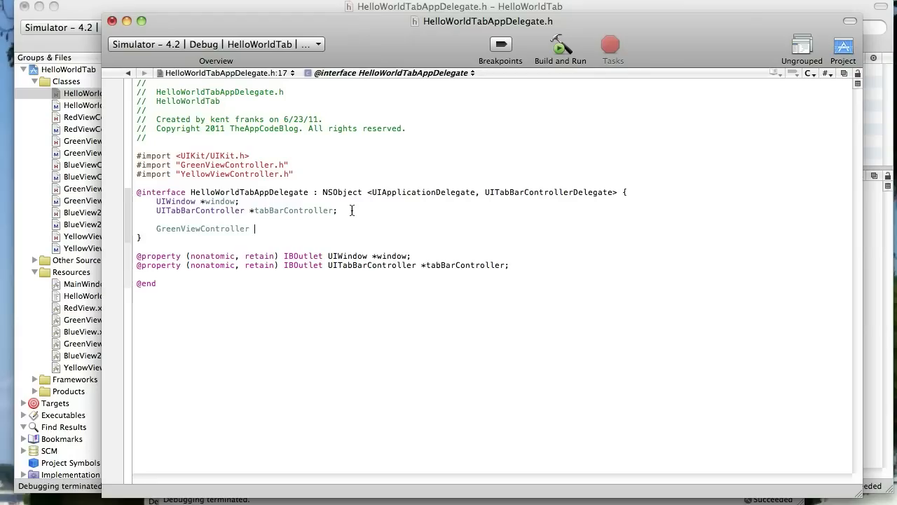
type("*green")
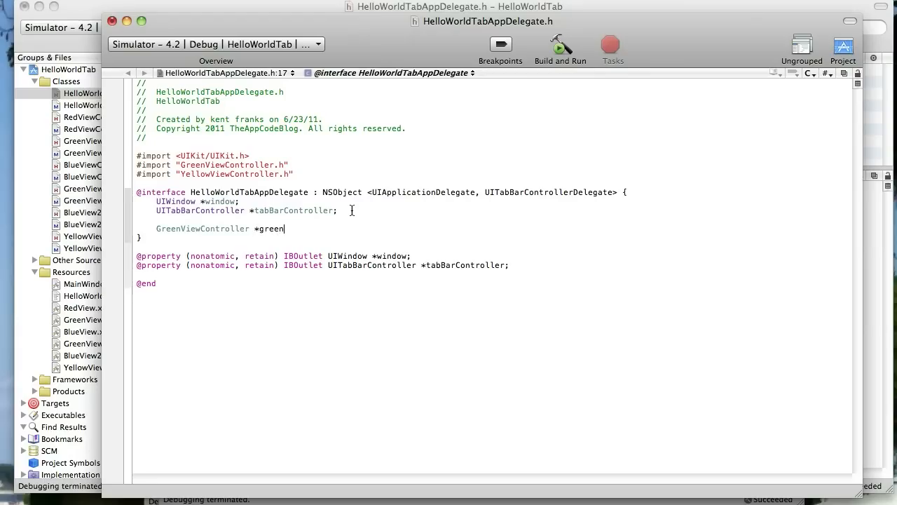
type("ViewController;")
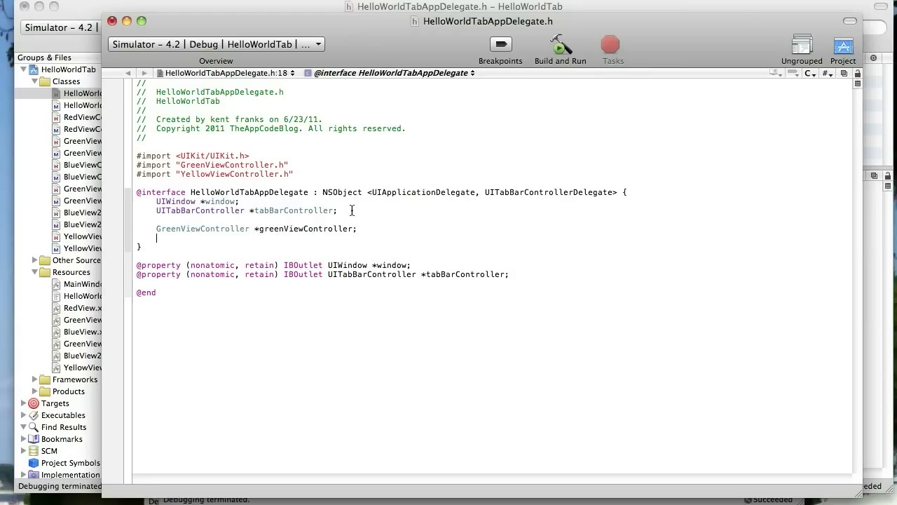
type("YellowViewController")
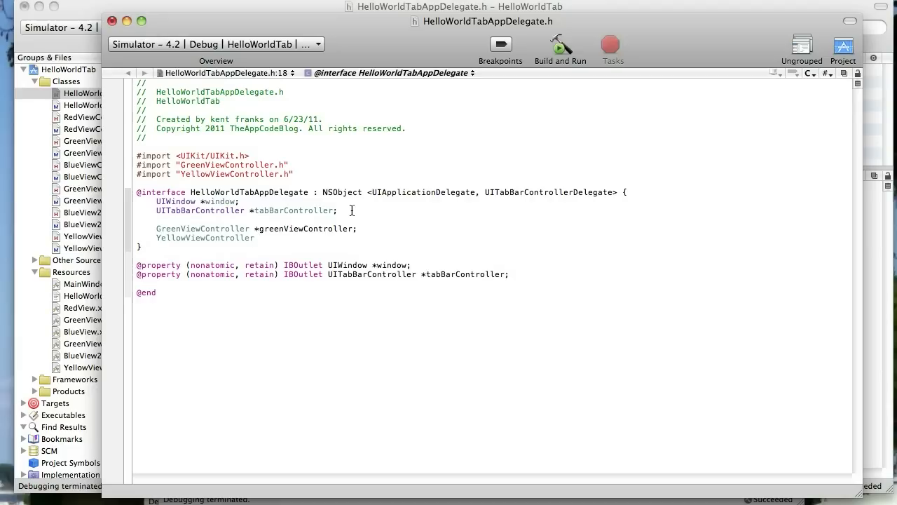
type("*yellow")
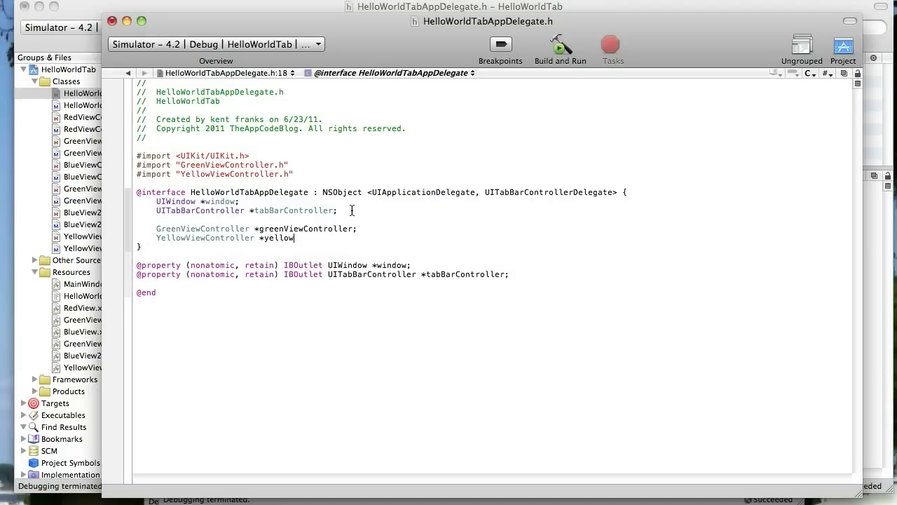
type("ViewCon")
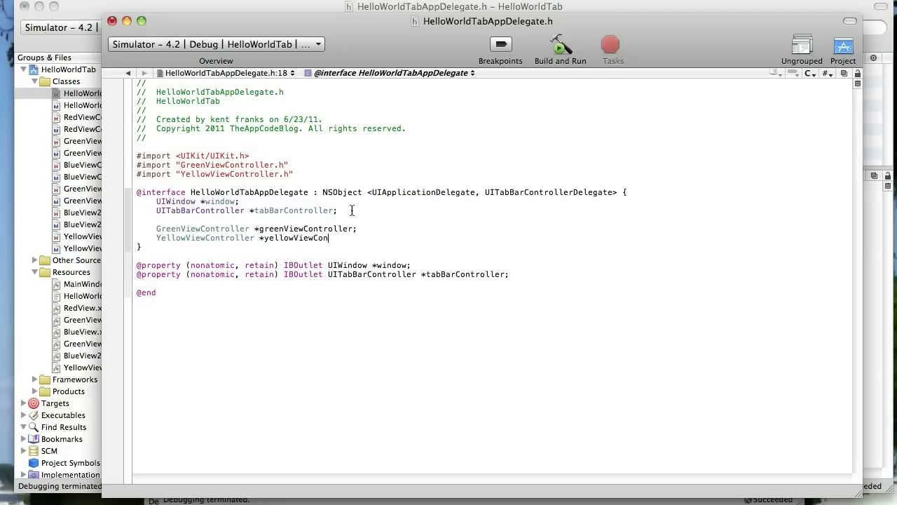
type("troller")
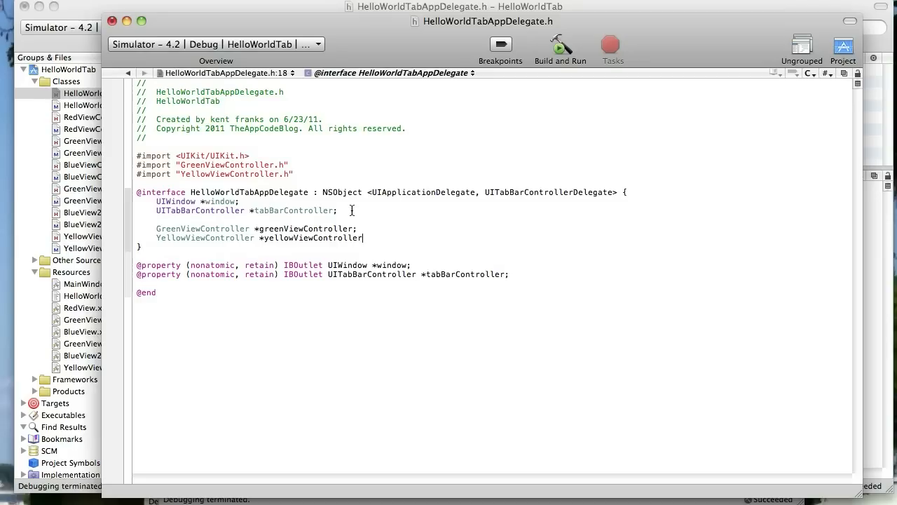
type(";")
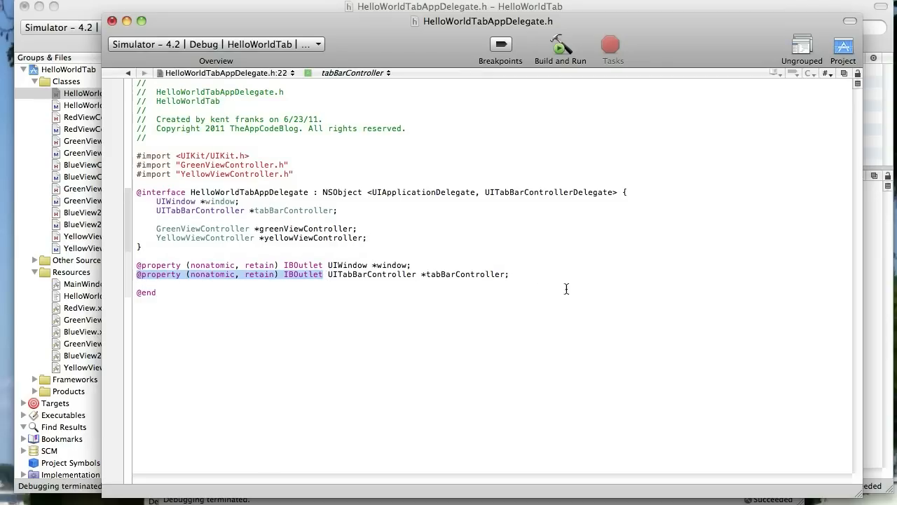
type("@property (nonatomic, retain) IBOutlet")
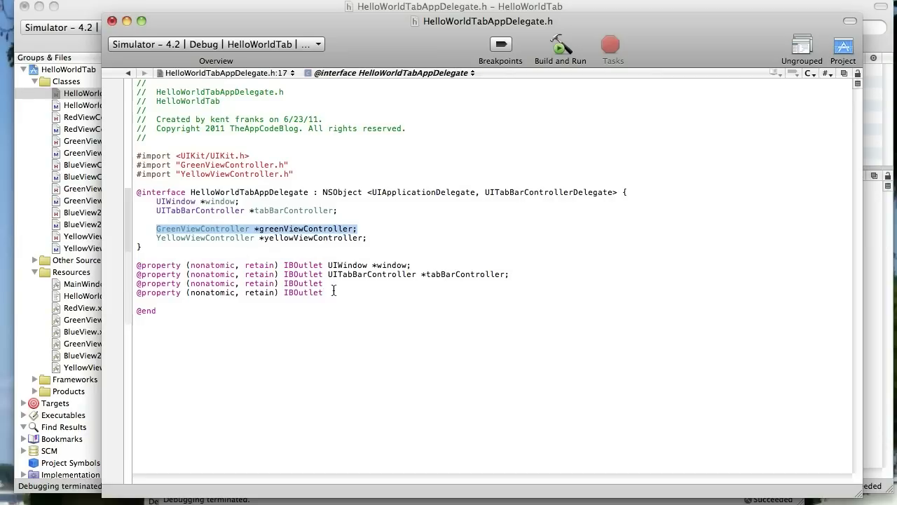
type("GreenViewController *greenViewController;")
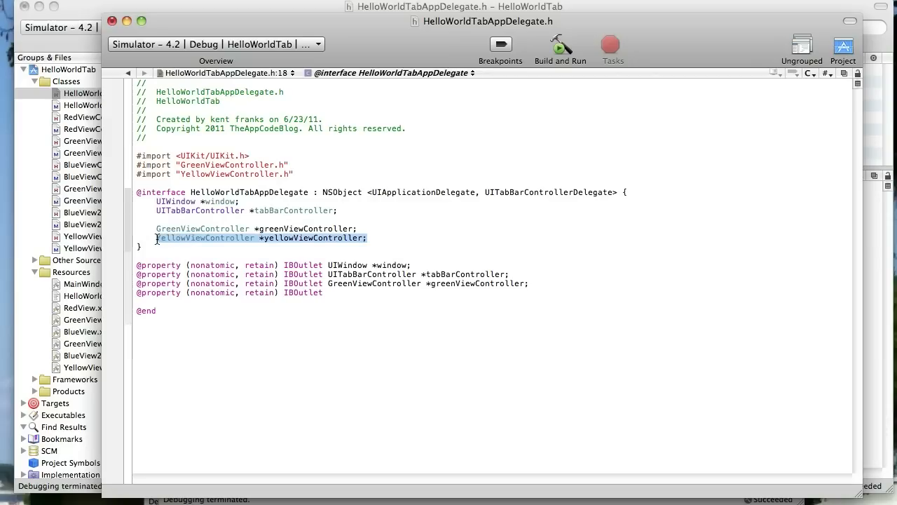
left_click(336, 292)
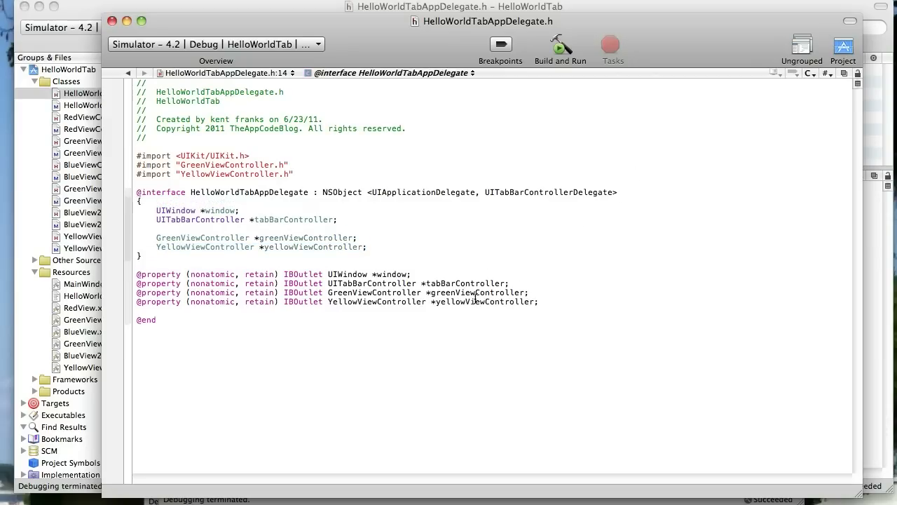
double_click(305, 238)
type("@syn")
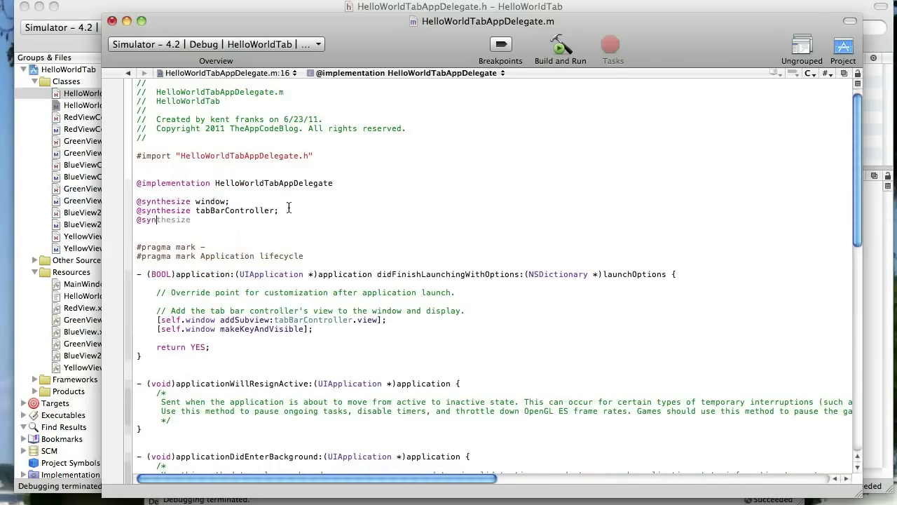
type("greenViewController")
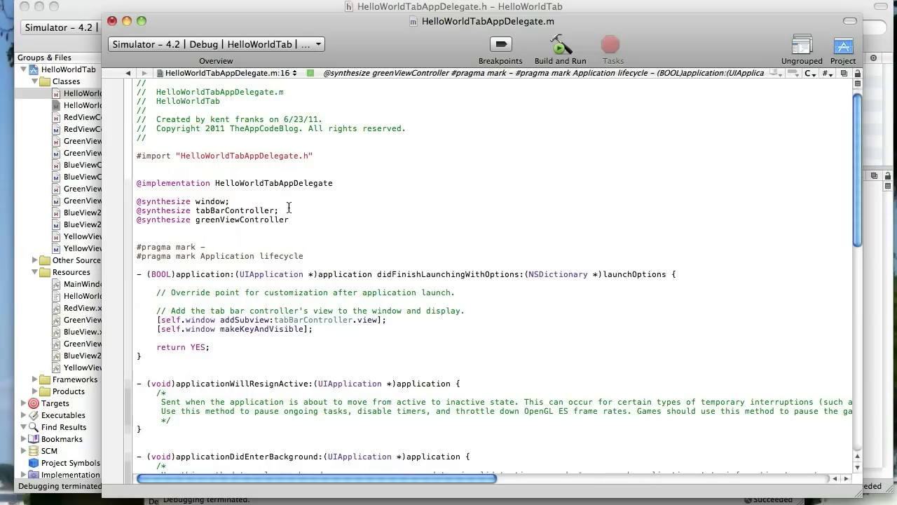
type(", YellowViewController;")
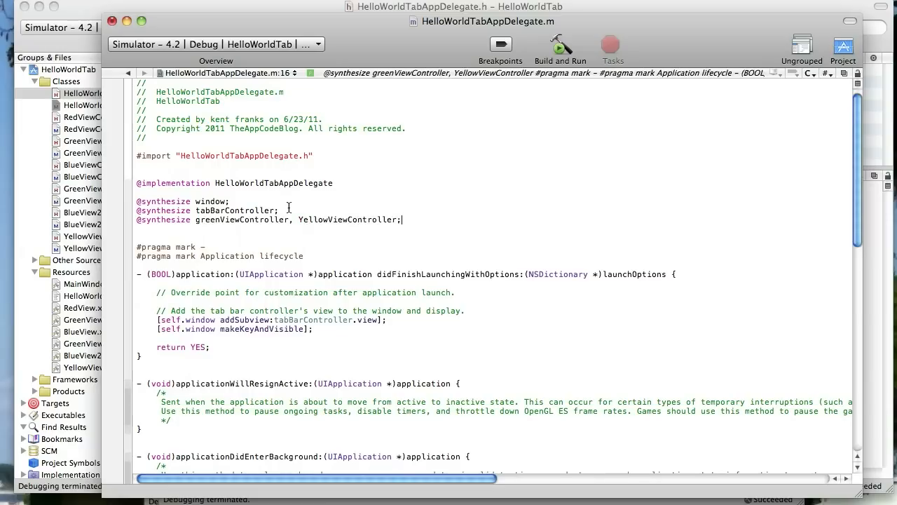
left_click(298, 219)
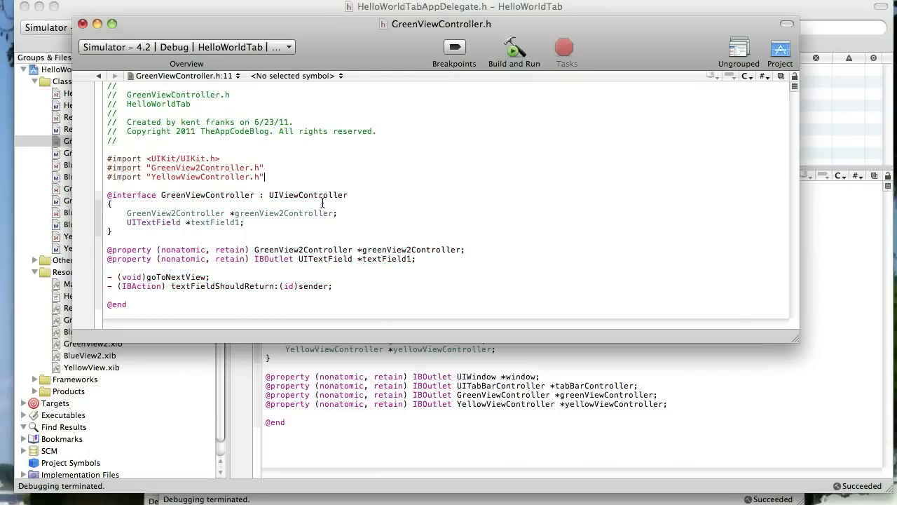
type("YellowViewController")
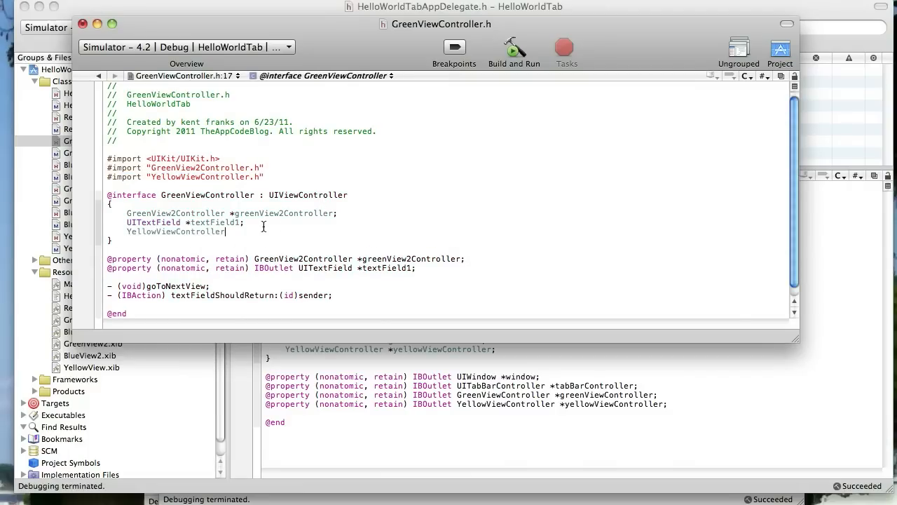
type("*ye")
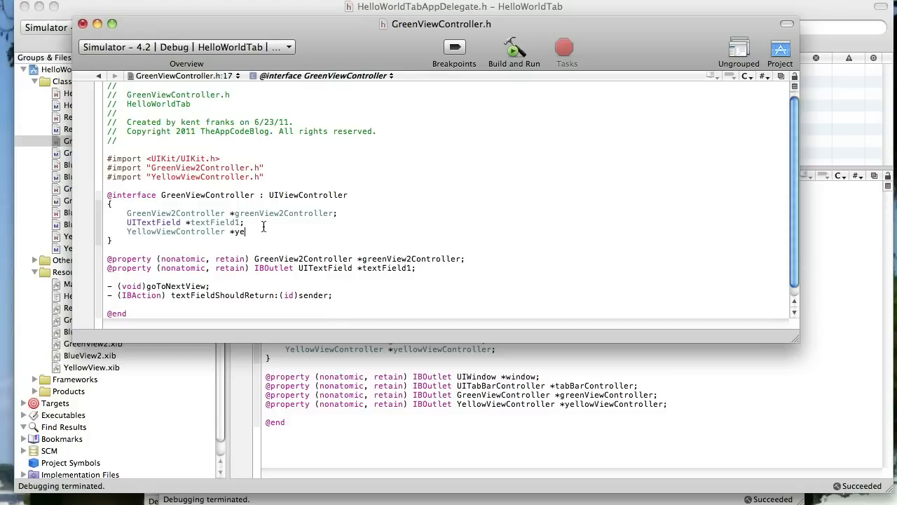
type("llowVie")
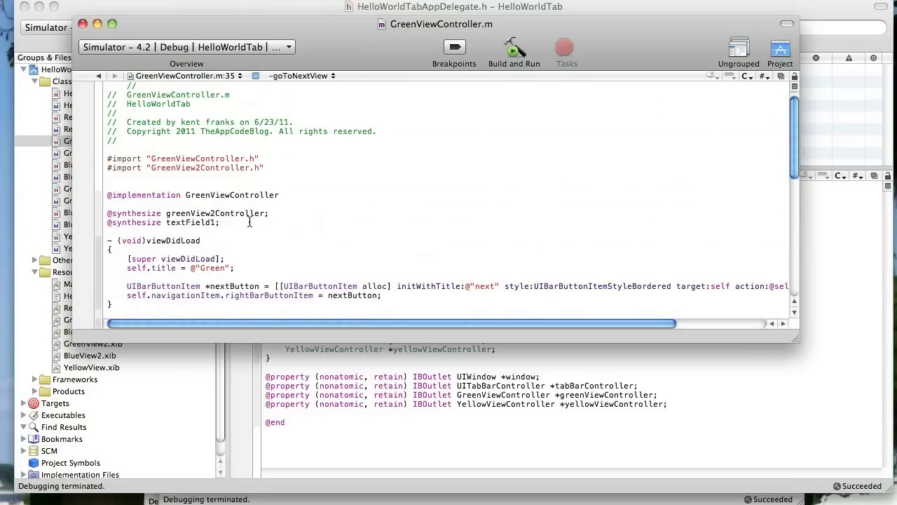
type(", yellowViewController")
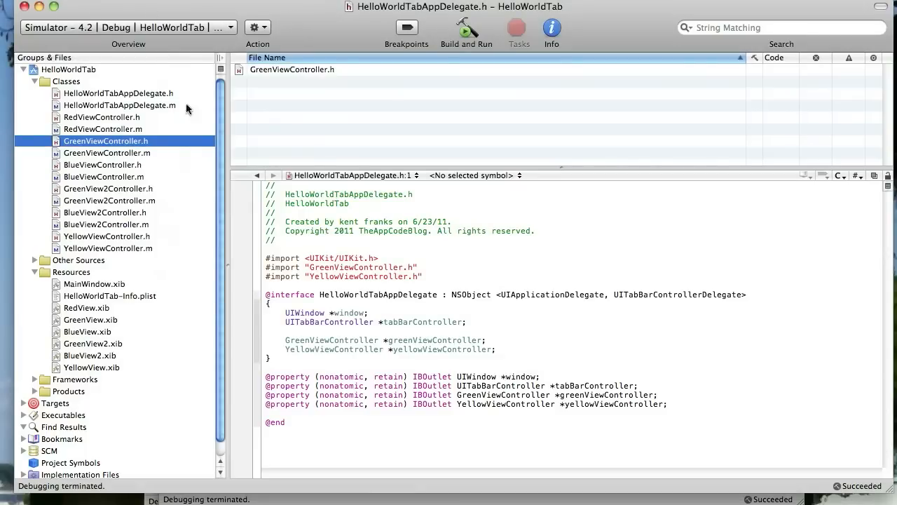
After makeKeyAndVisible, add greenViewController.yellowViewController = self.yellowViewController;.
left_click(119, 105)
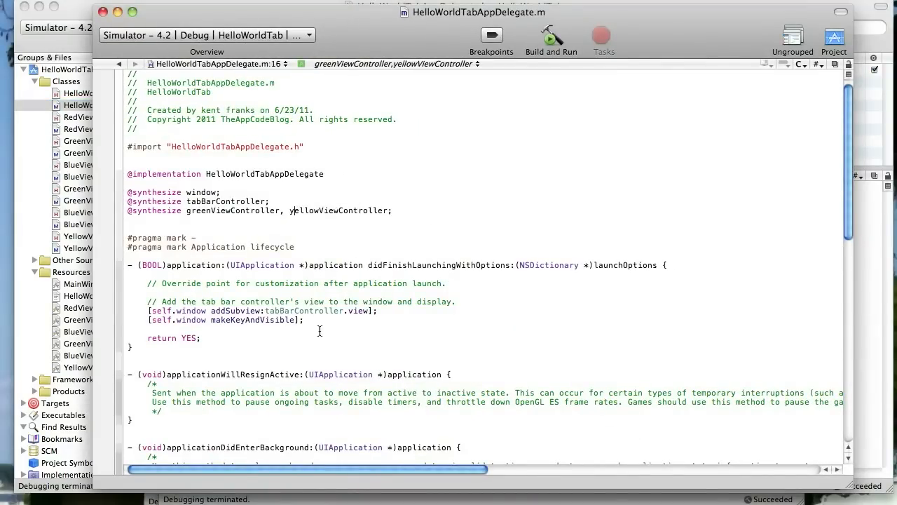
key("Return")
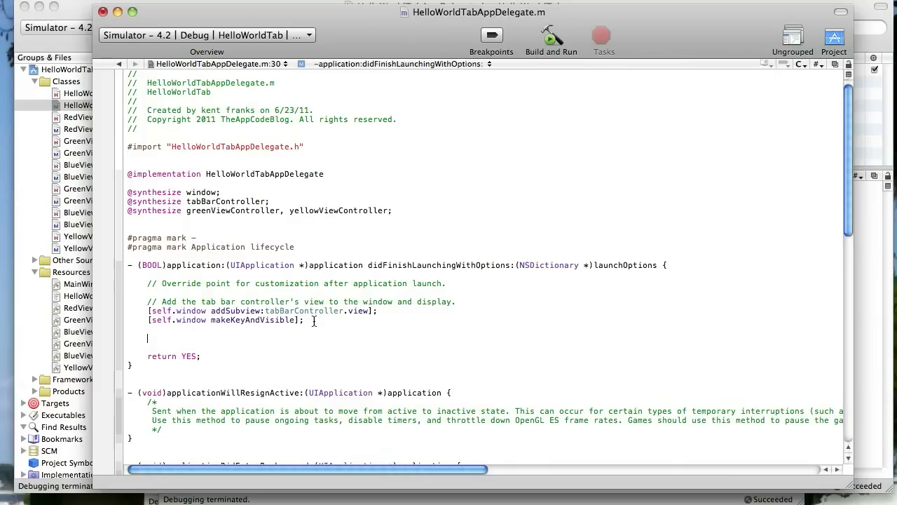
type("g")
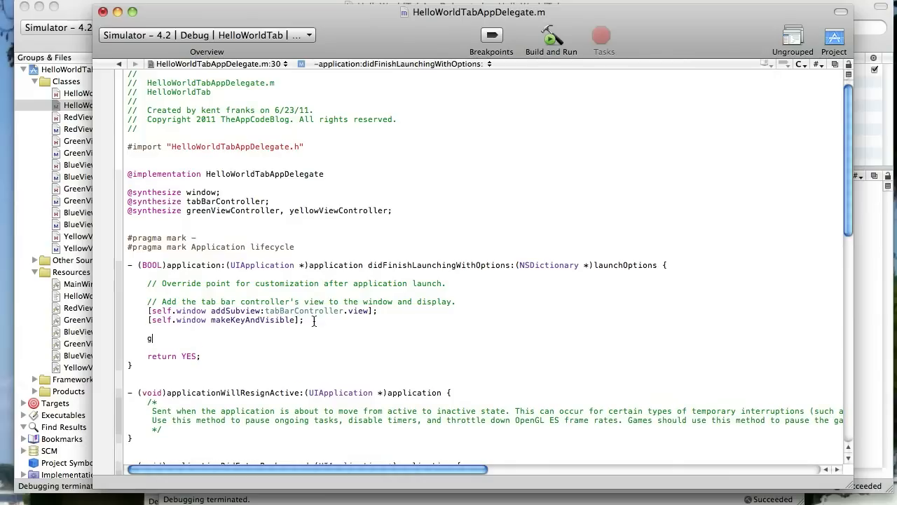
type("reenViewController.yellowViewController")
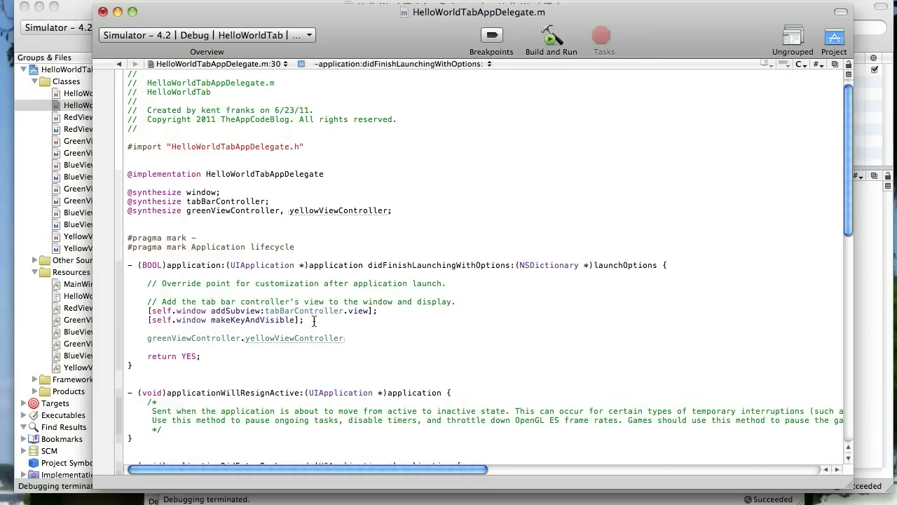
type("=")
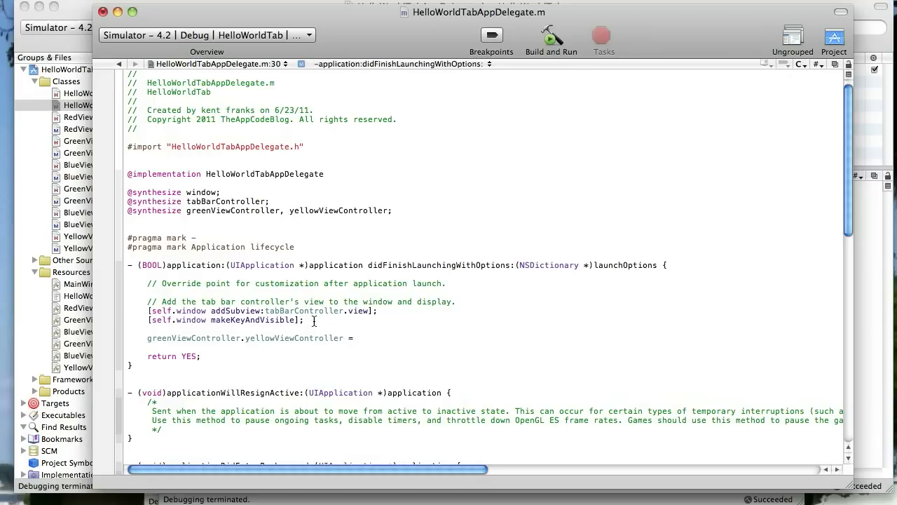
type("self.yellowViewController;")
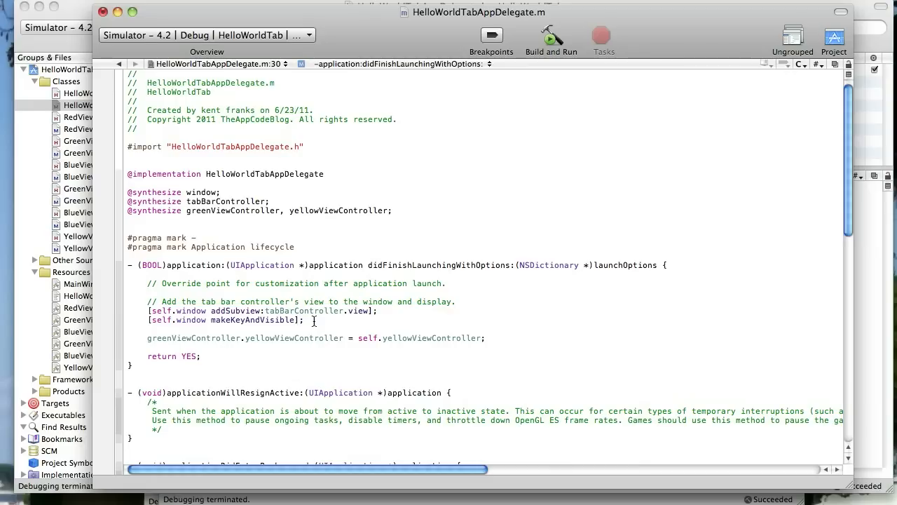
left_click(484, 338)
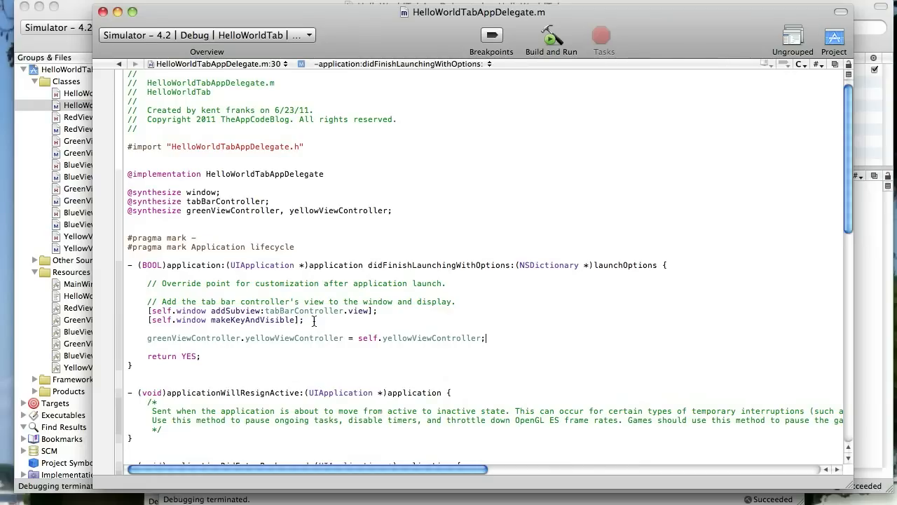
mouse_move(336, 195)
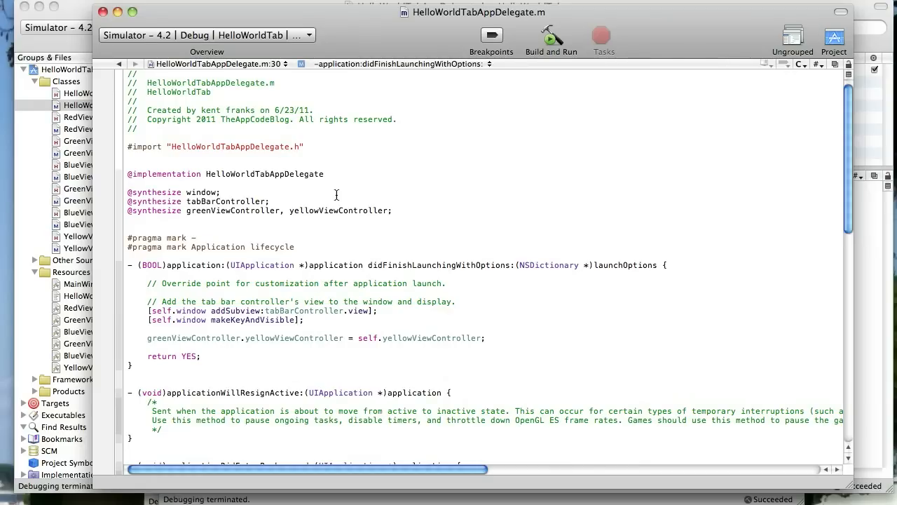
mouse_move(370, 25)
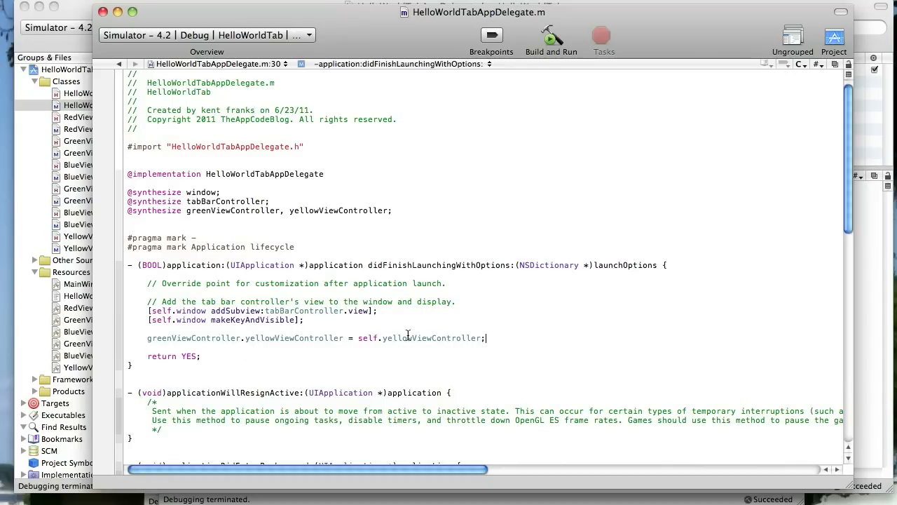
mouse_move(405, 341)
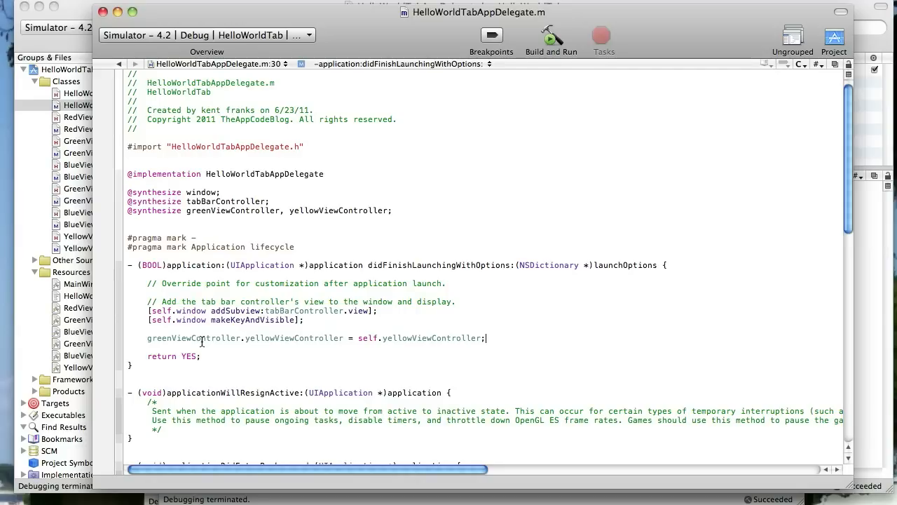
mouse_move(359, 188)
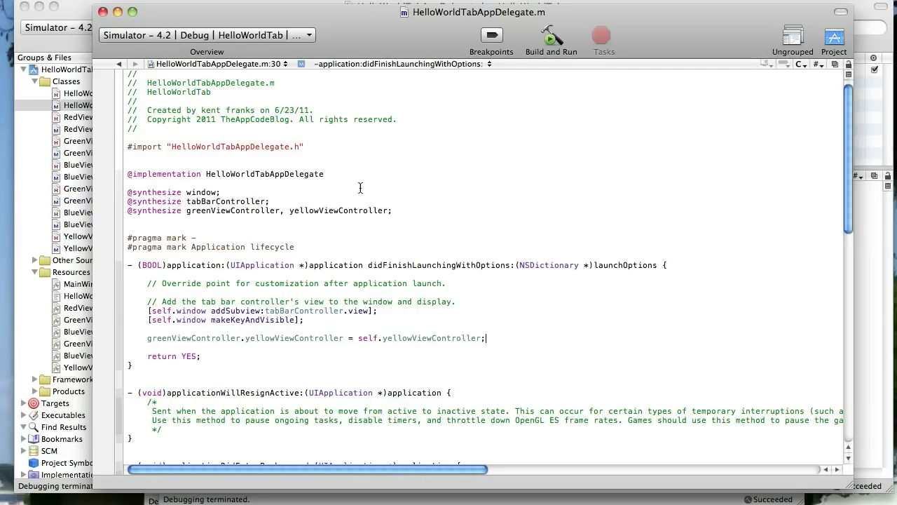
mouse_move(234, 15)
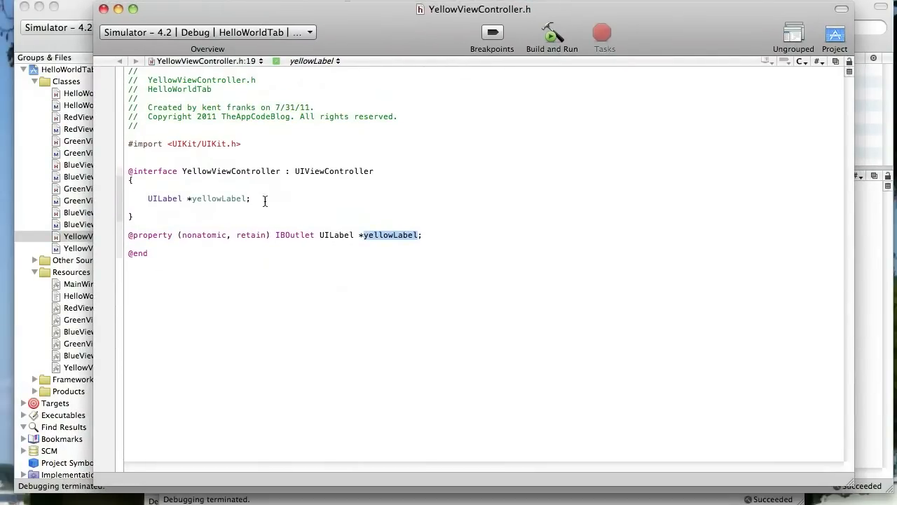
type("NSSet")
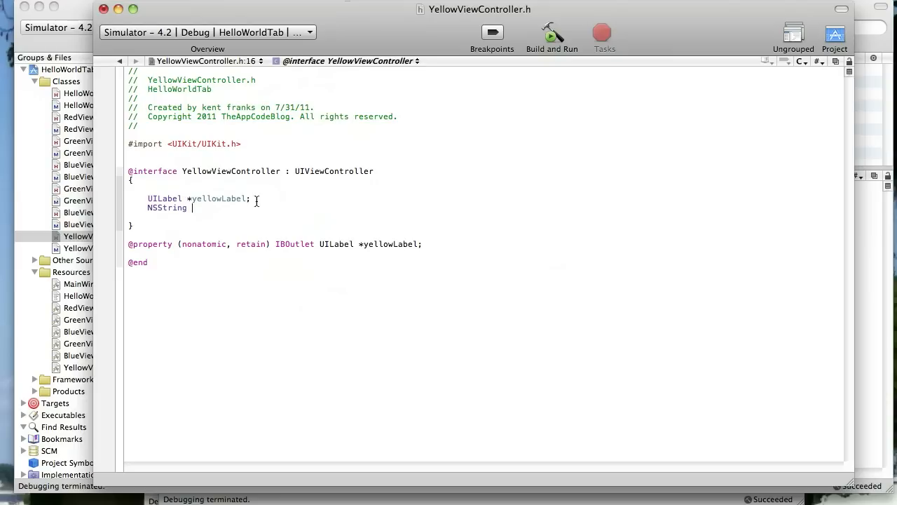
type("*passe")
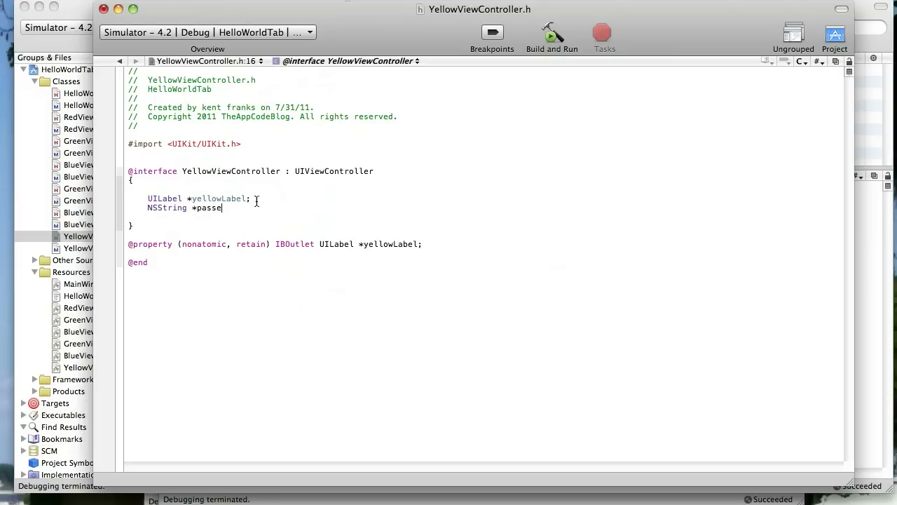
type("dValue;")
type("@property (nonatomic, retain)")
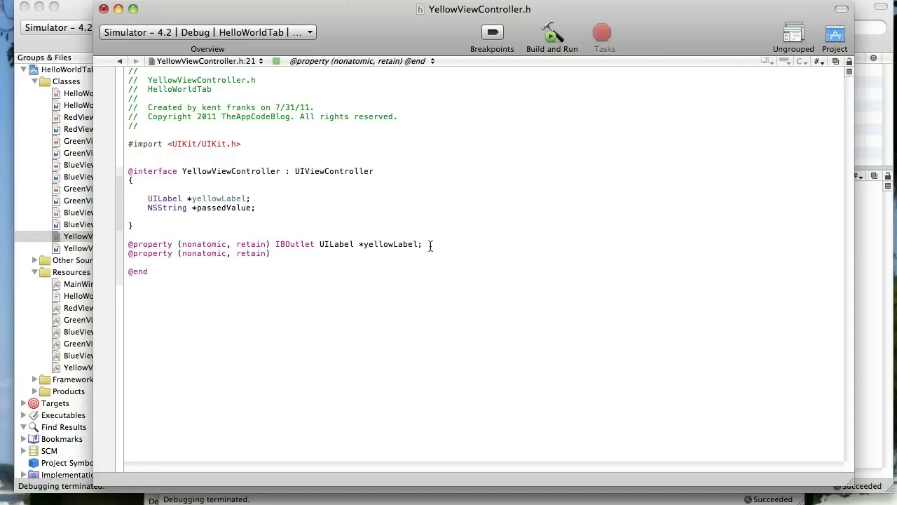
left_click(275, 253)
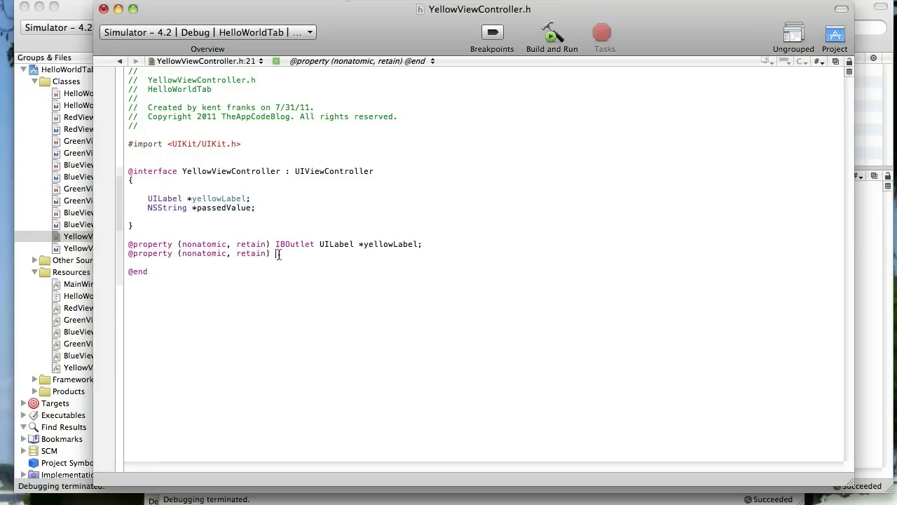
type("NSString *passedValue;")
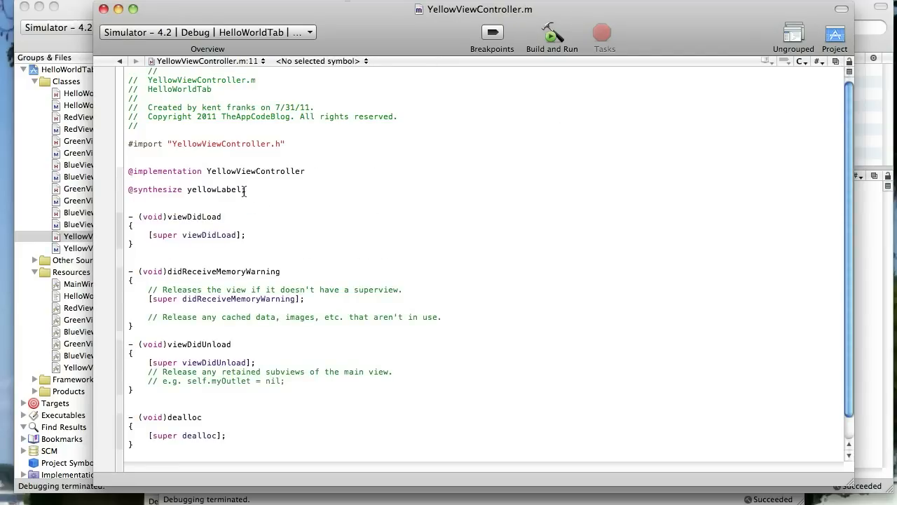
type("@synthesize")
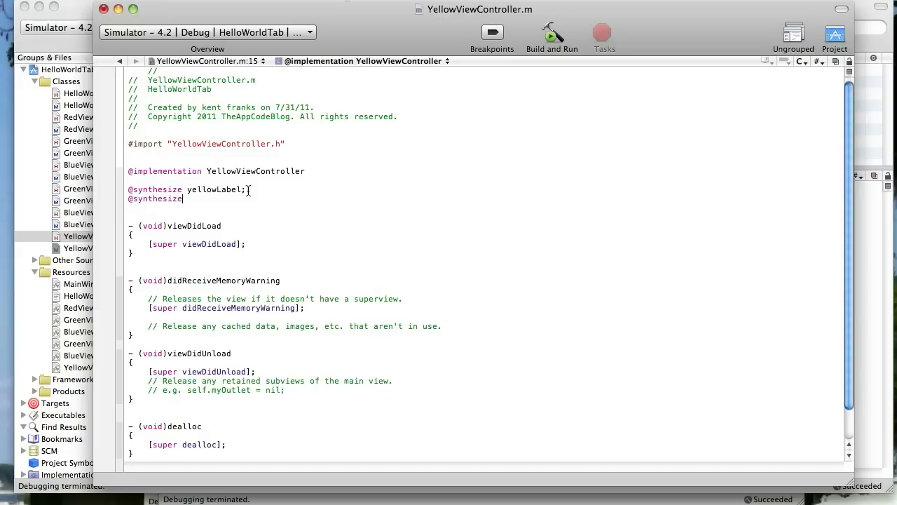
type("passedValue;")
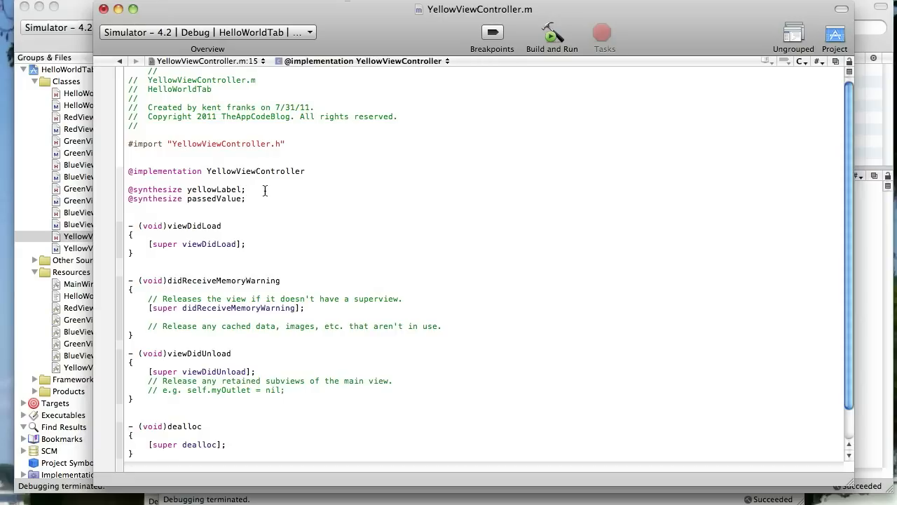
mouse_move(135, 258)
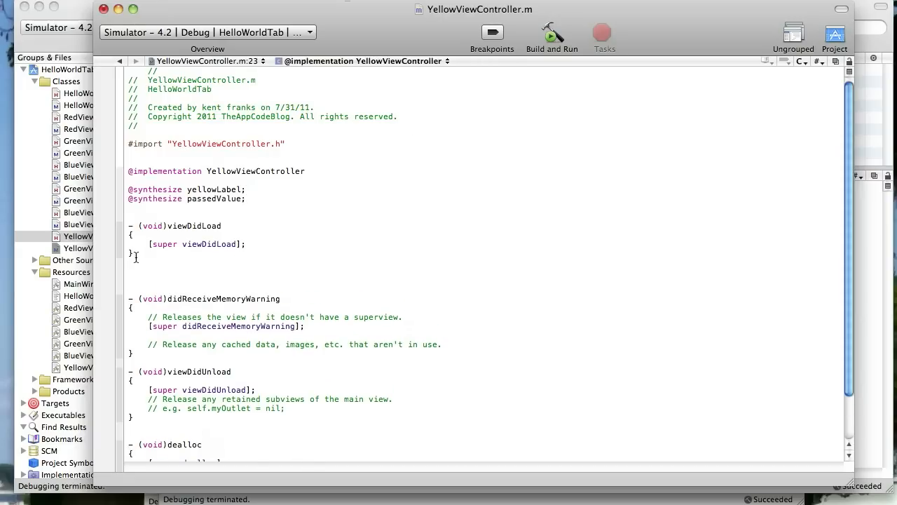
Below viewDidLoad, write - (void)viewWillAppear:(BOOL)animated containing yellowLabel.text = passedValue.
left_click(130, 272)
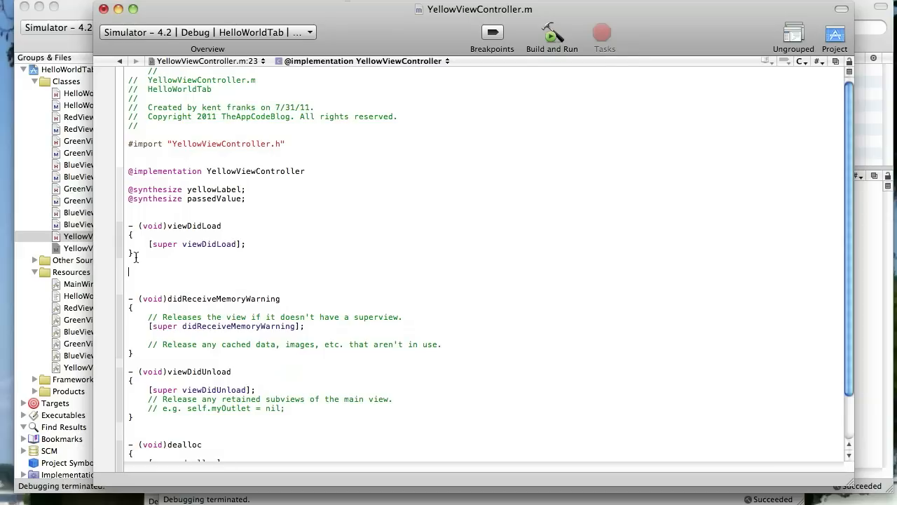
type("-")
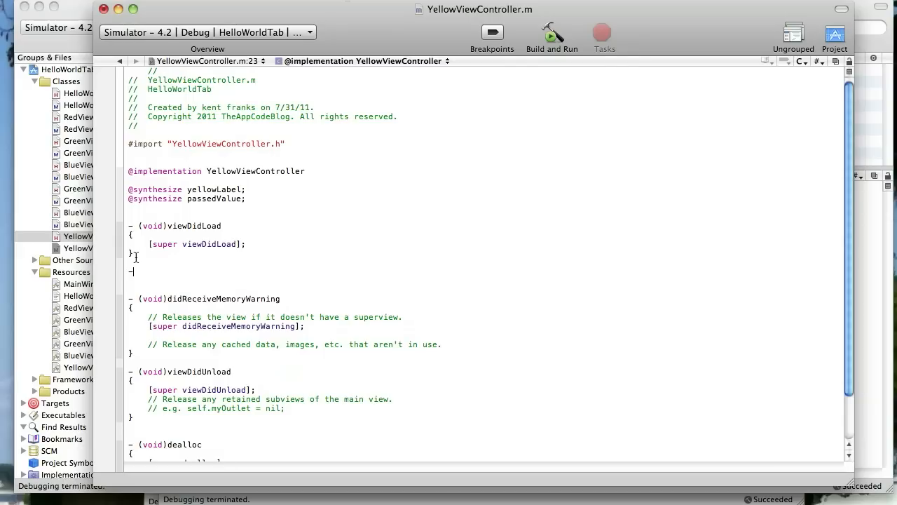
type("- (void)")
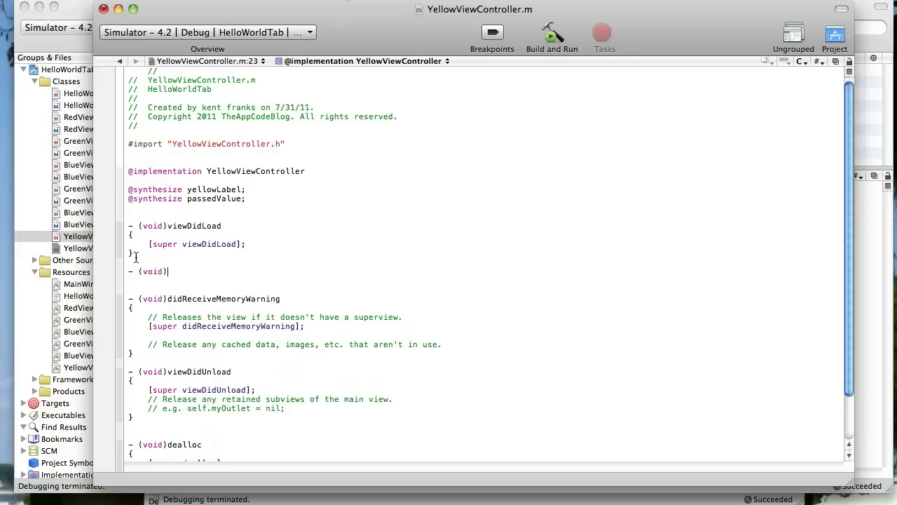
type("viewWillAppear:(BOOL)animated")
type("{")
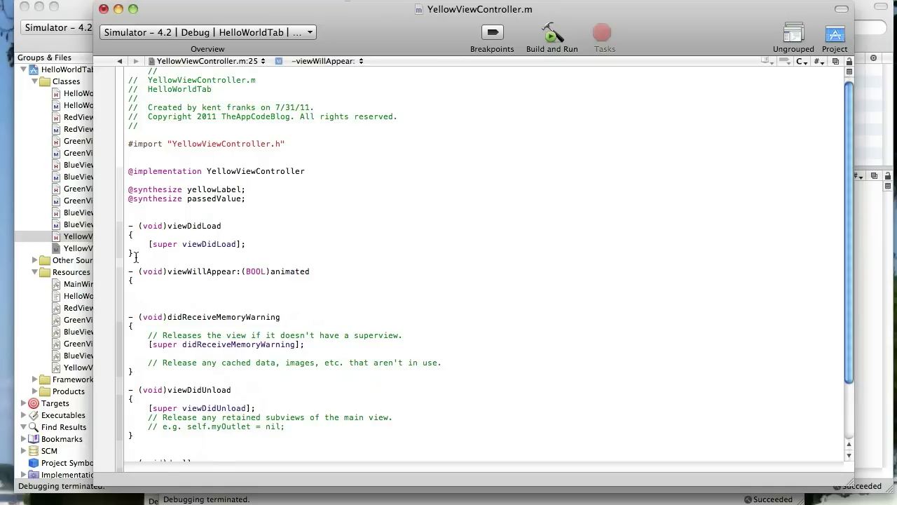
type("yellowLabel")
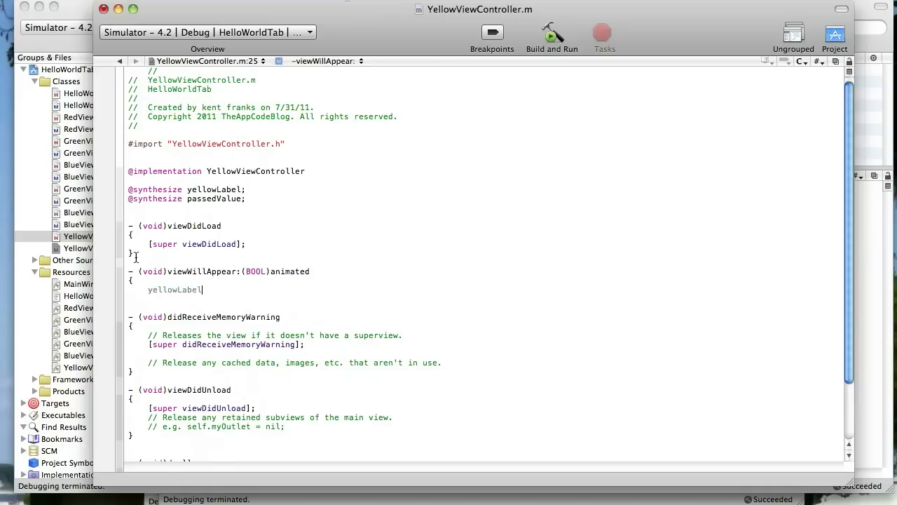
type(".text")
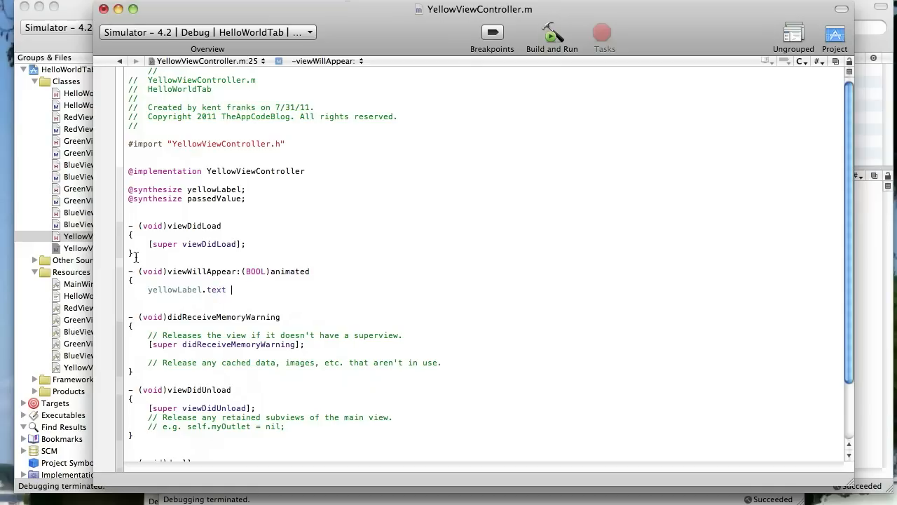
type("= passedValue")
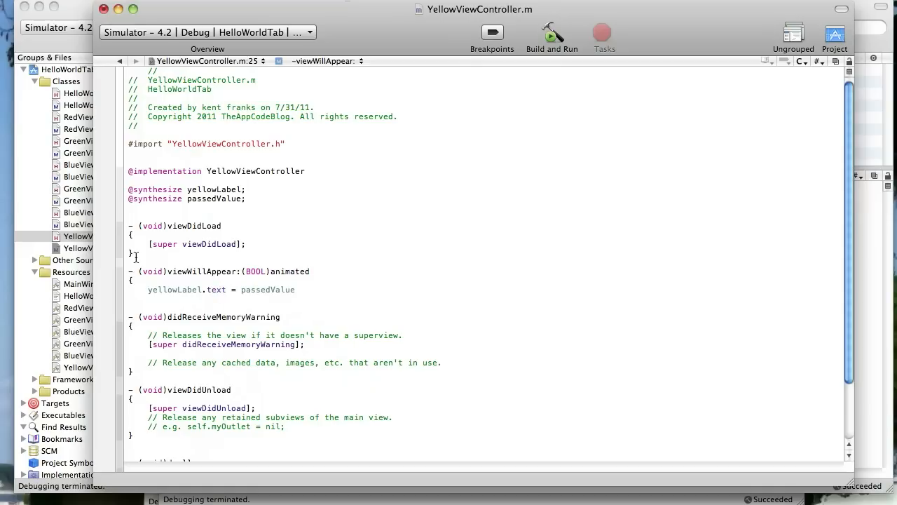
key("Return")
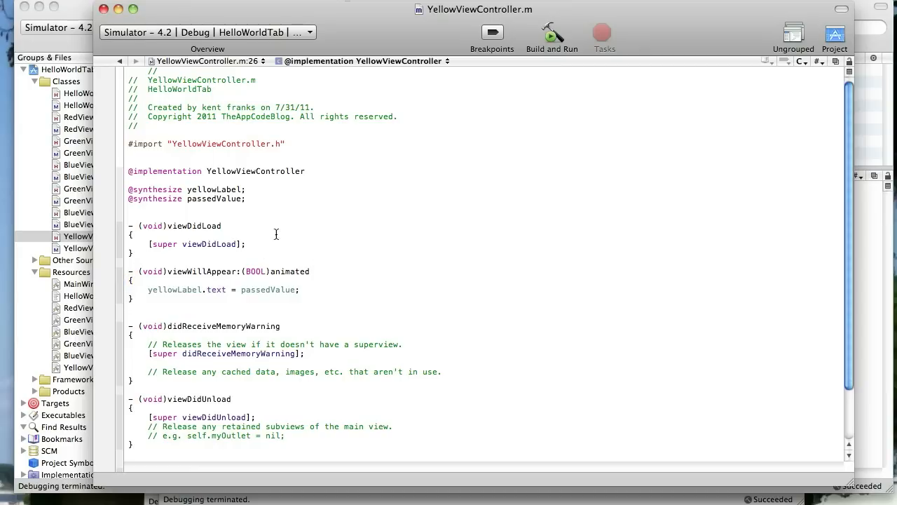
mouse_move(187, 285)
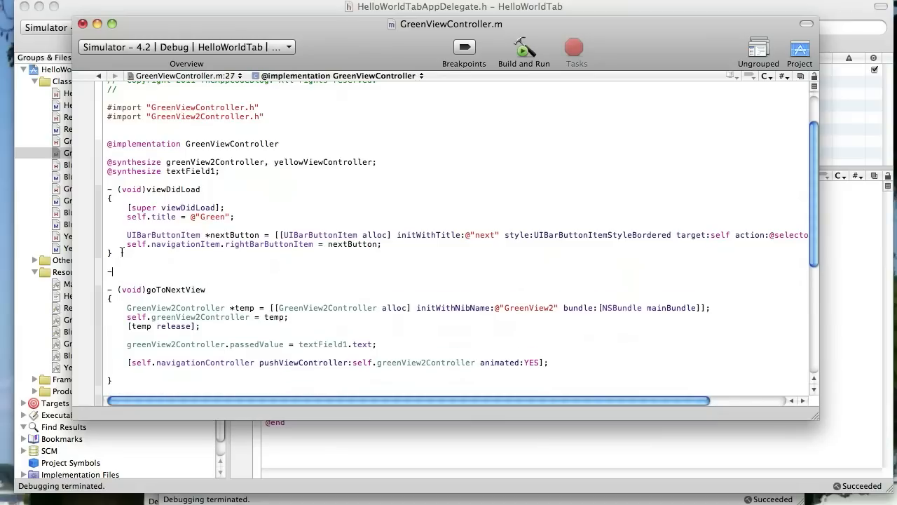
Add viewWillDisappear: assigning textField1.text to yellowViewController.passedValue.
type("(void)view")
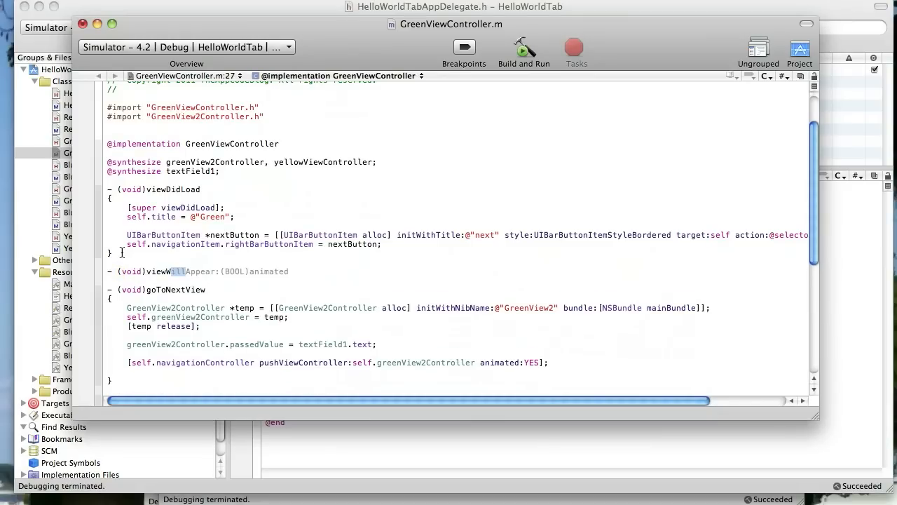
key("return")
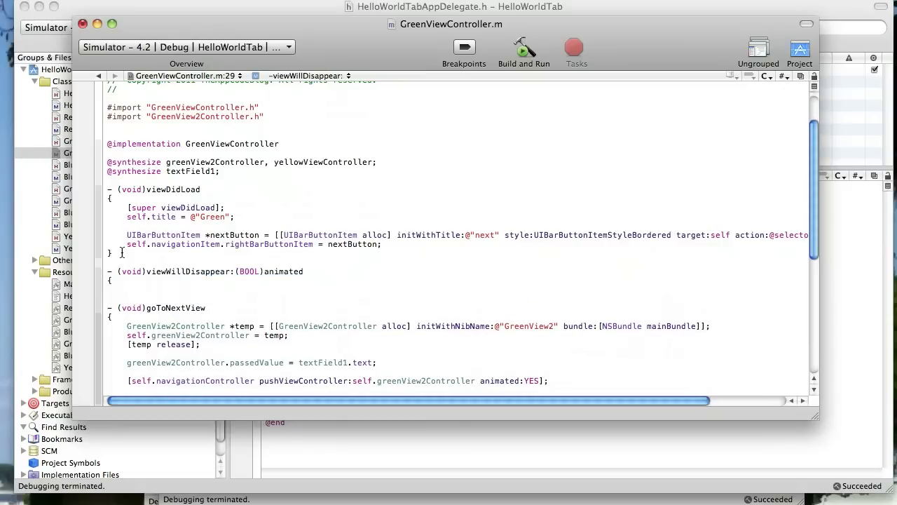
type("yellowViewController.passedValue = te")
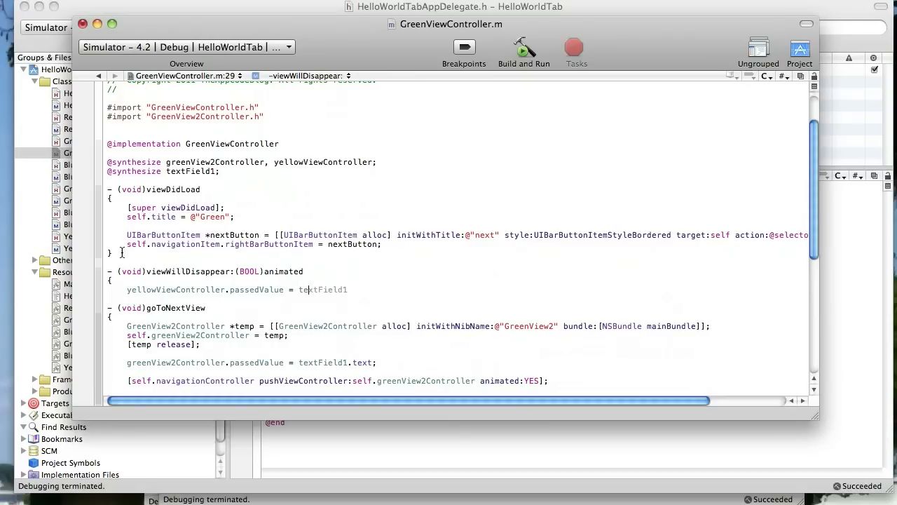
type(".textField1.te")
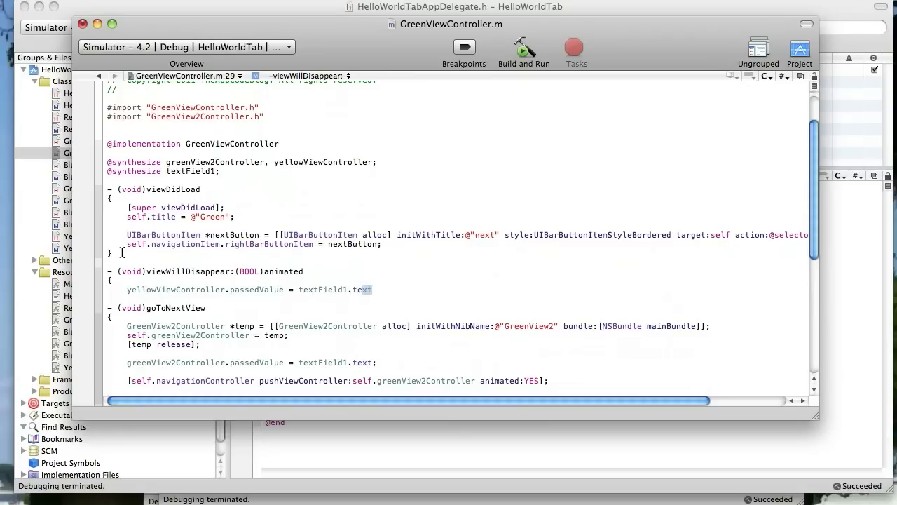
key("Return")
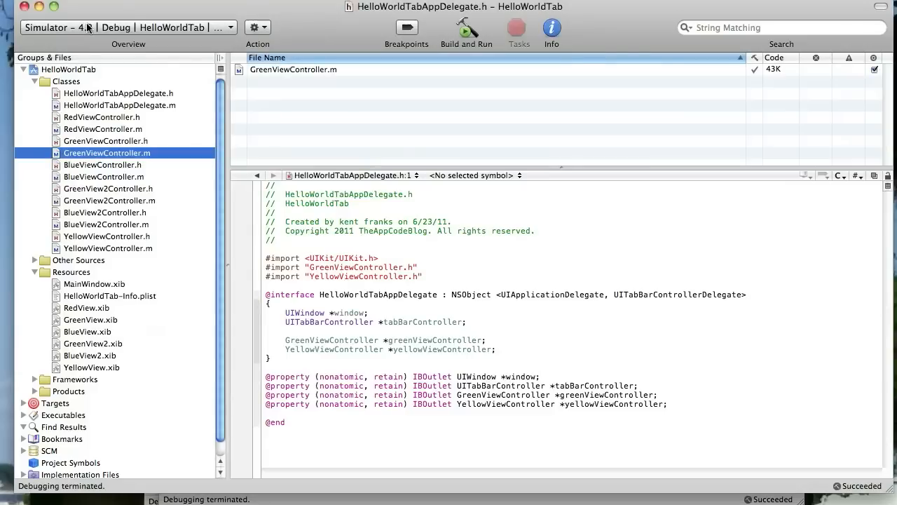
Select HelloWorldTabAppDelegate.h in the Groups & Files sidebar.
left_click(118, 93)
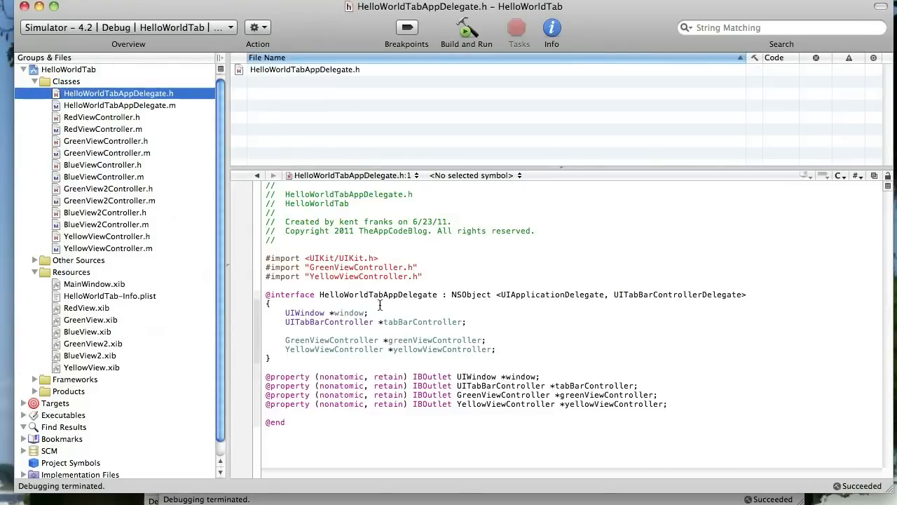
mouse_move(383, 338)
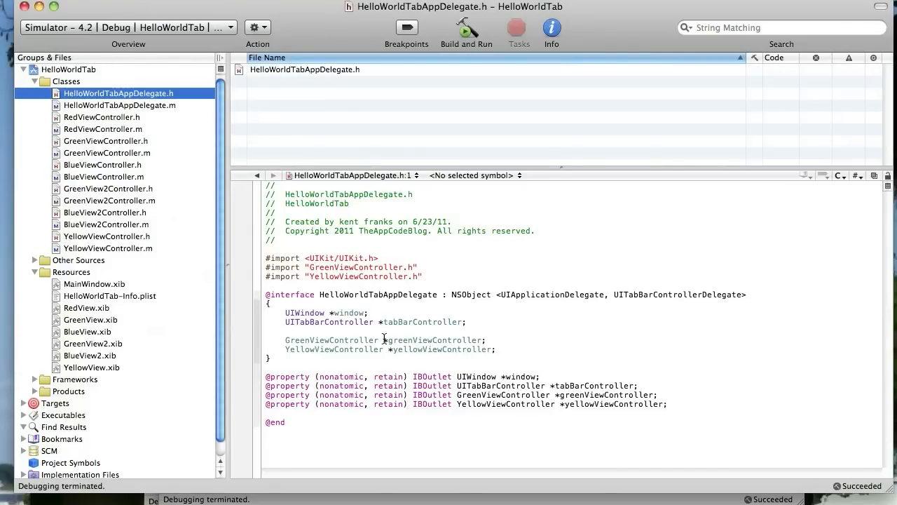
mouse_move(448, 363)
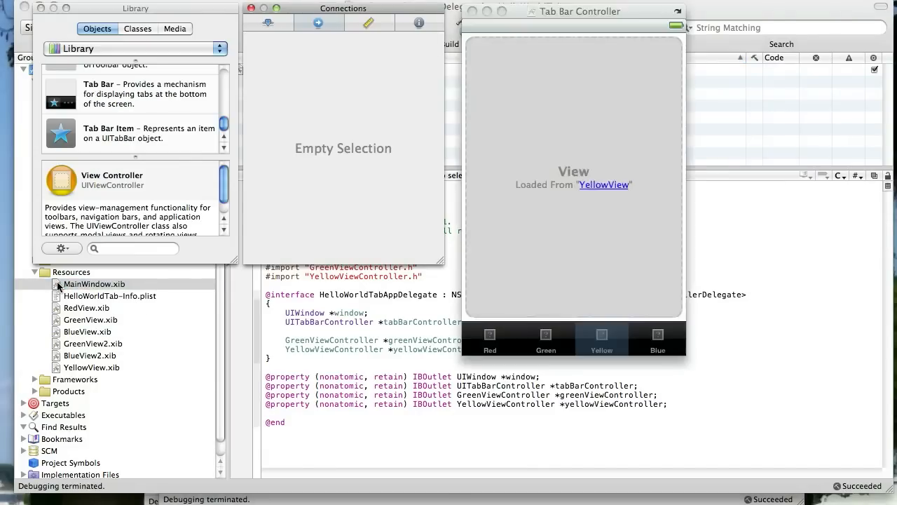
Open MainWindow.xib and expand the Tab Bar Controller and Navigation Controller (Green).
double_click(94, 283)
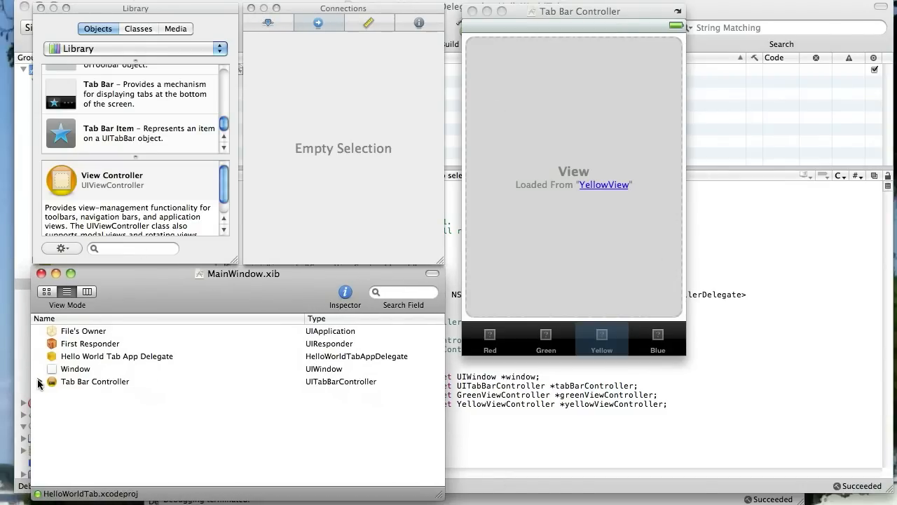
left_click(40, 381)
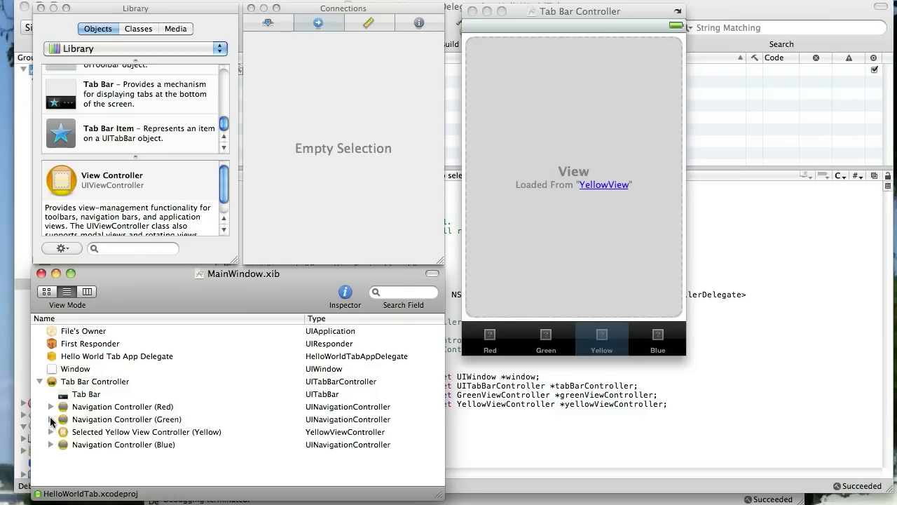
left_click(50, 419)
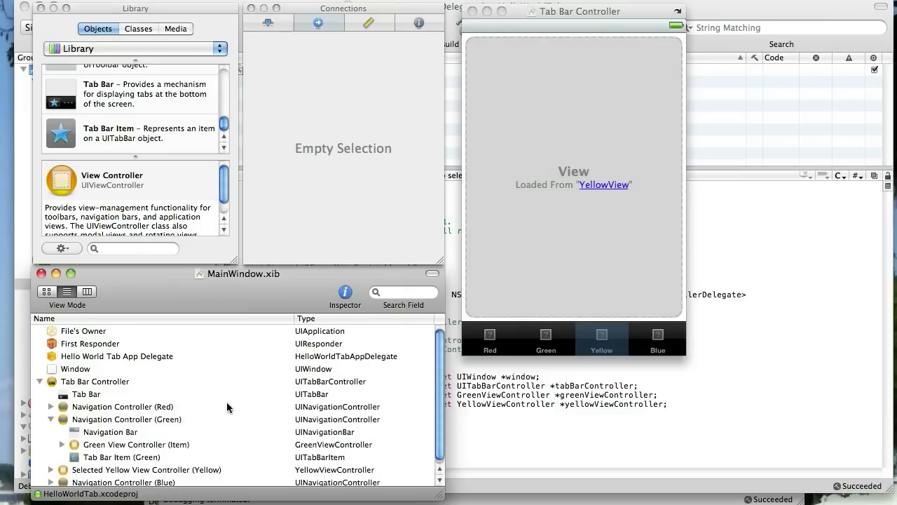
mouse_move(134, 451)
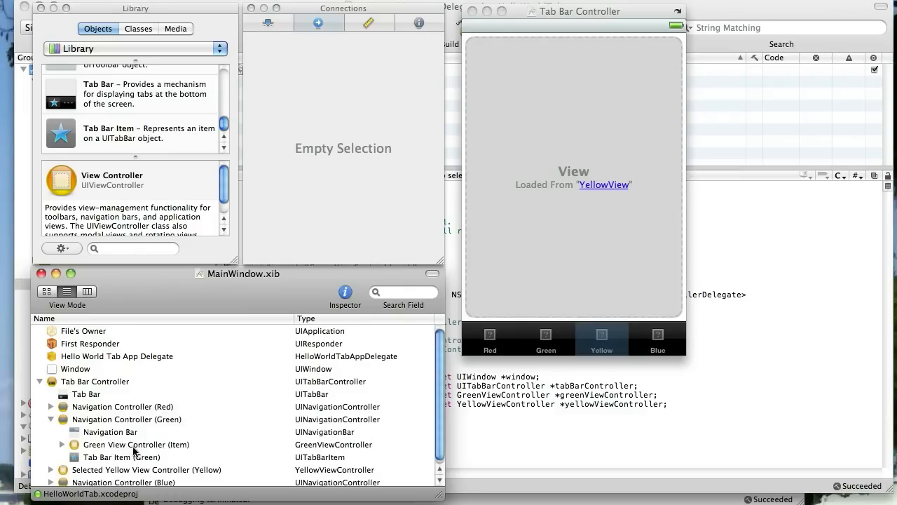
mouse_move(178, 367)
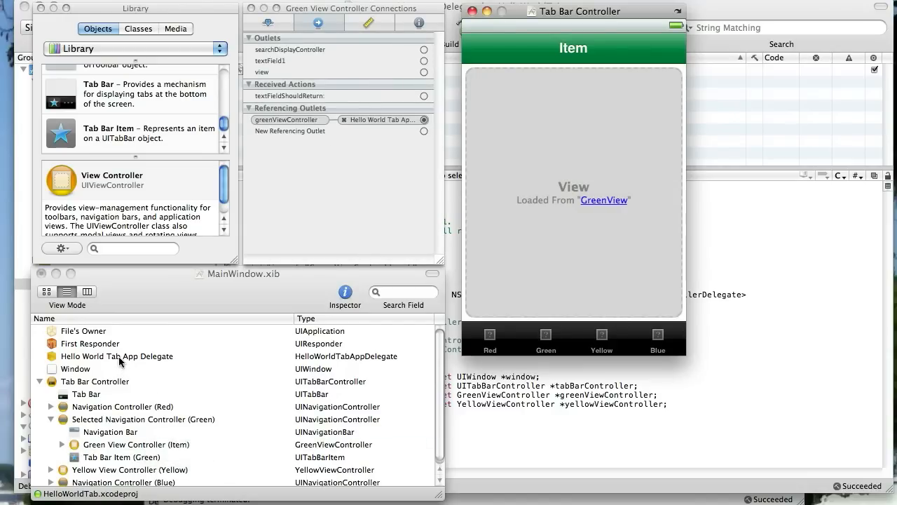
mouse_move(194, 476)
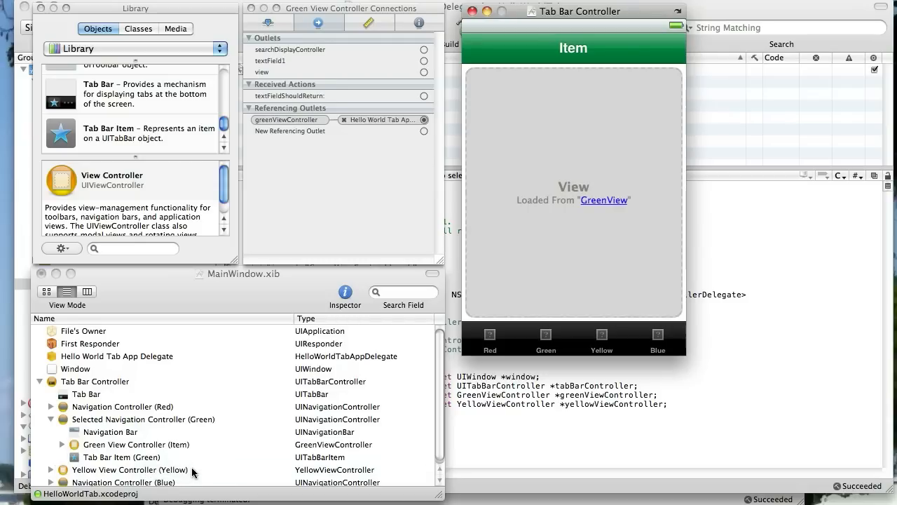
mouse_move(180, 265)
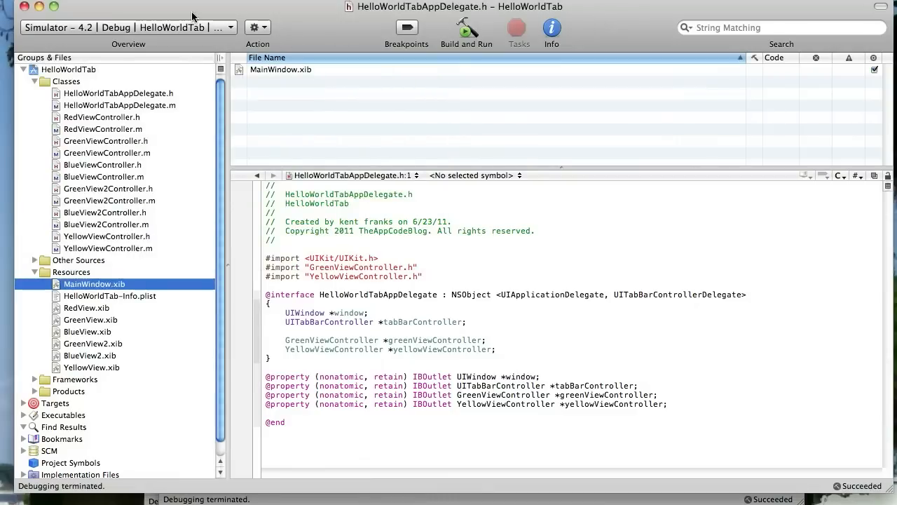
mouse_move(168, 167)
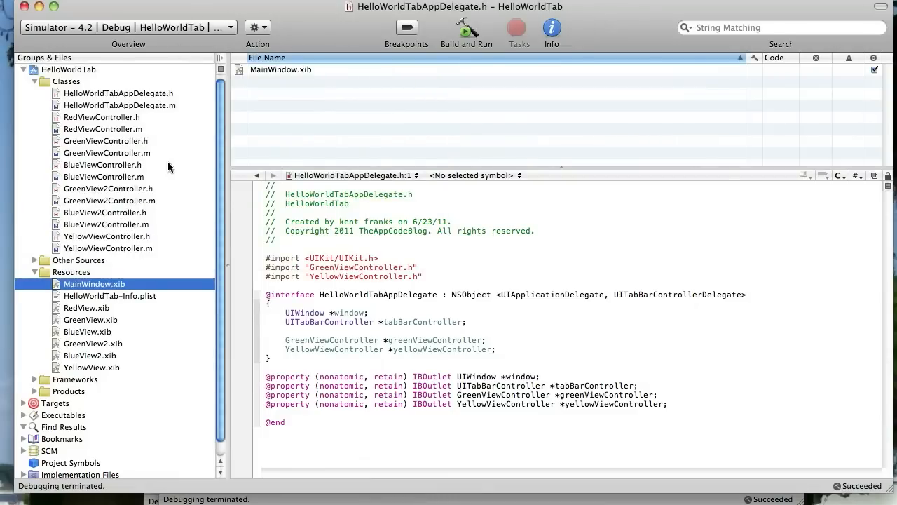
Build and run HelloWorldTab in the iOS Simulator.
left_click(466, 28)
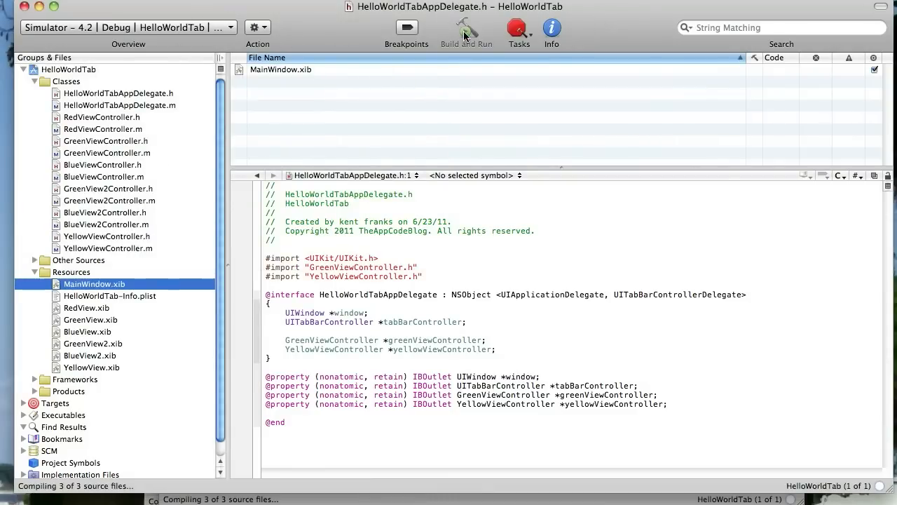
left_click(466, 32)
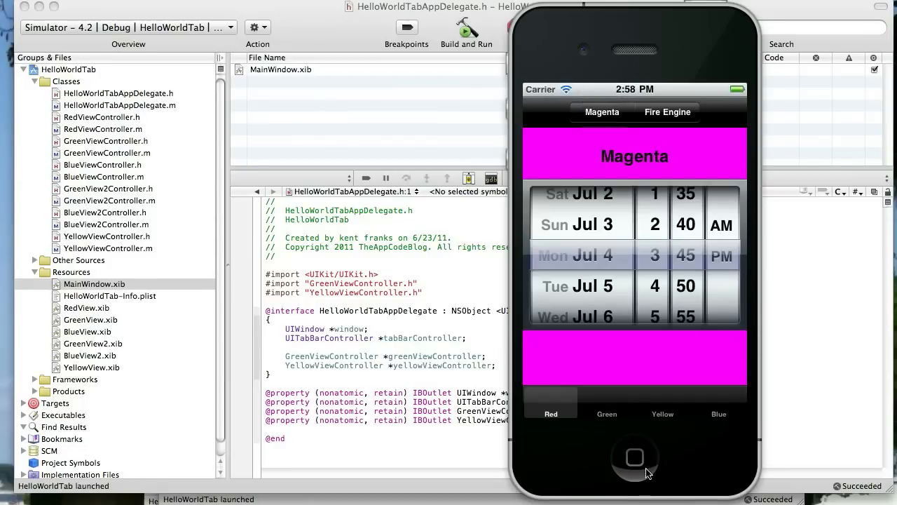
Type 'Hello Yellow View' on the Green tab, then check the Yellow tab's label.
left_click(605, 410)
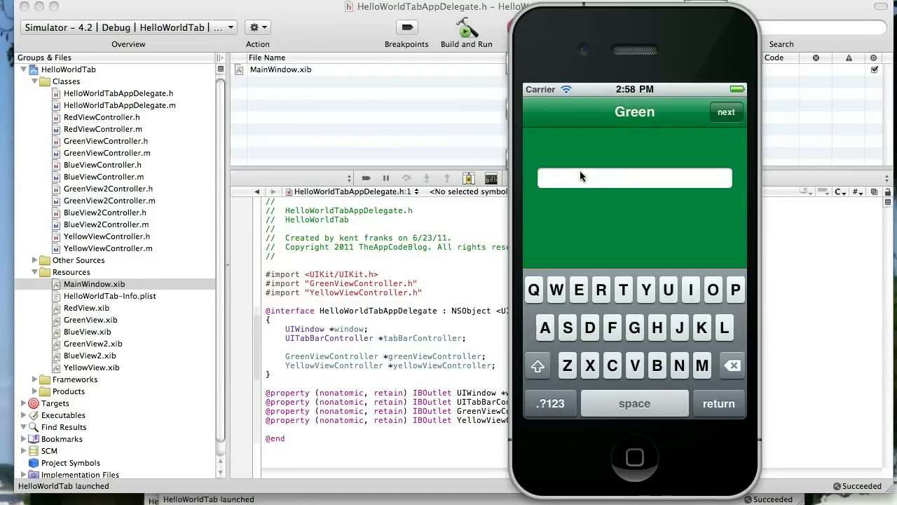
type("Hello Yellow View")
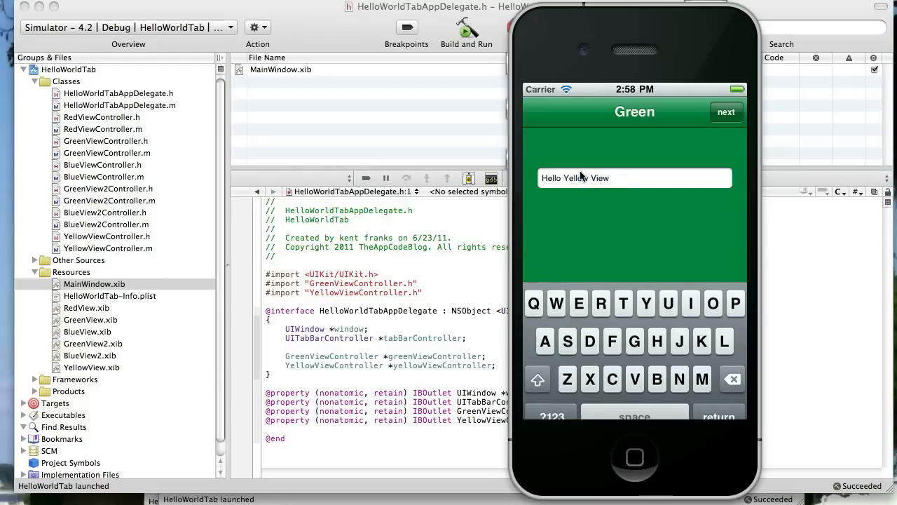
left_click(725, 112)
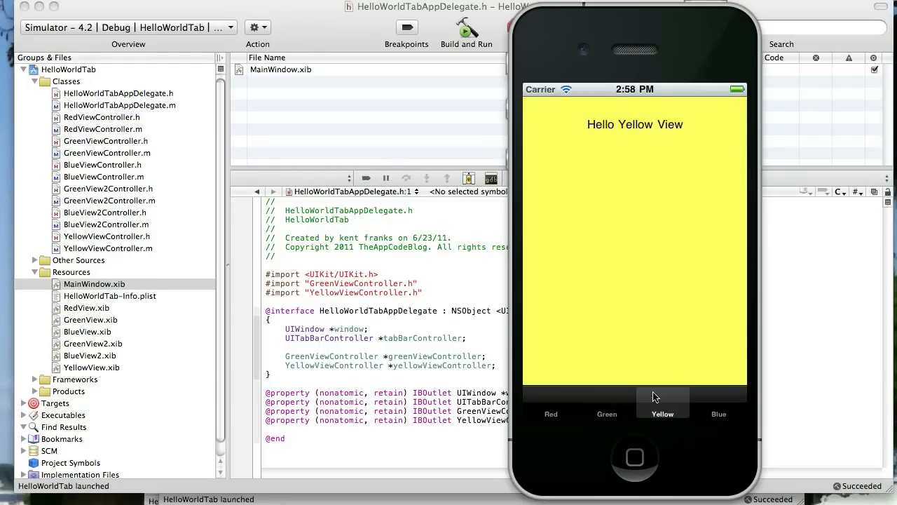
mouse_move(626, 120)
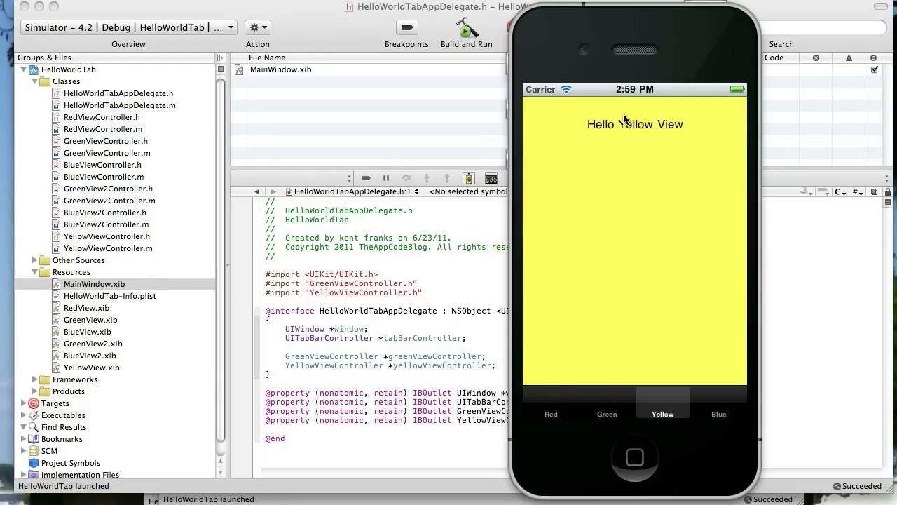